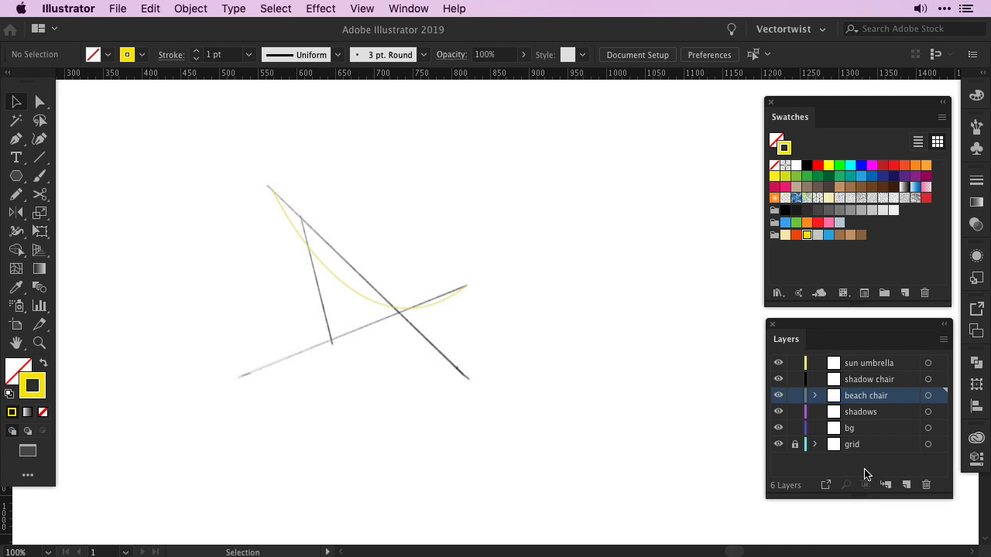
mouse_move(879, 474)
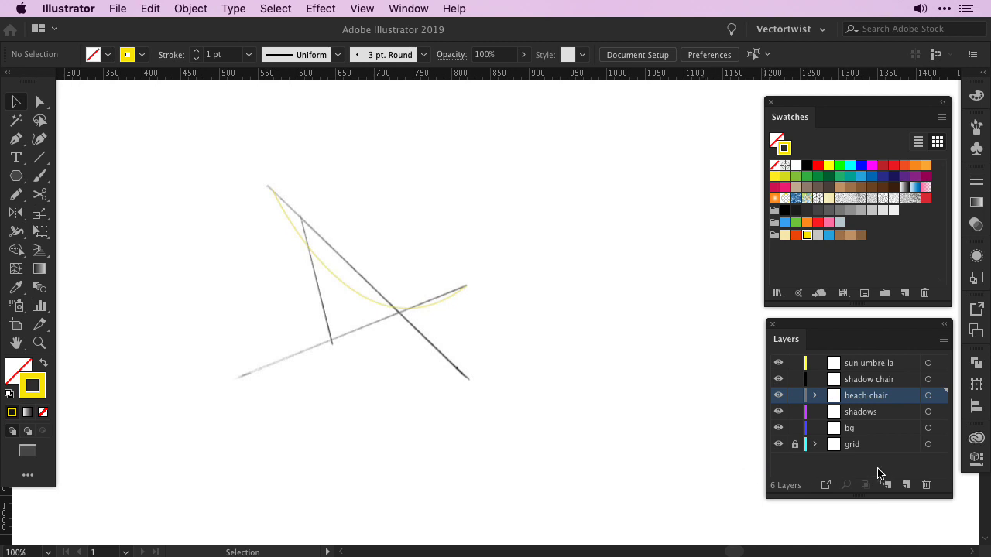
mouse_move(879, 464)
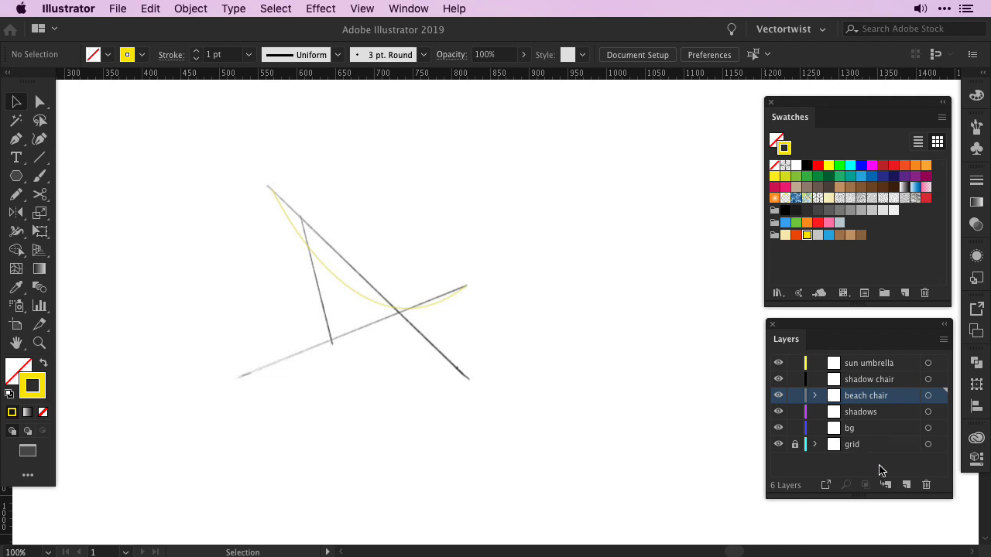
mouse_move(880, 452)
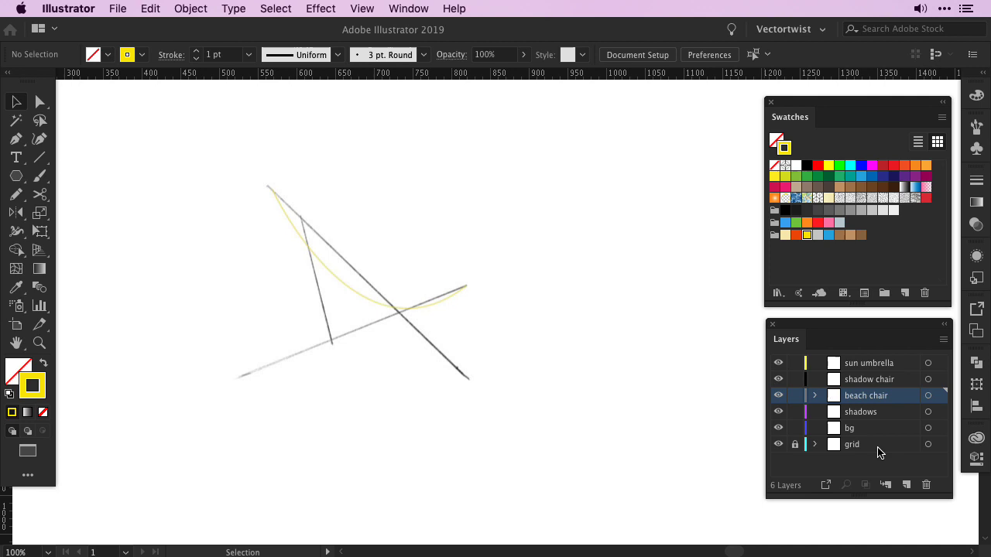
mouse_move(889, 433)
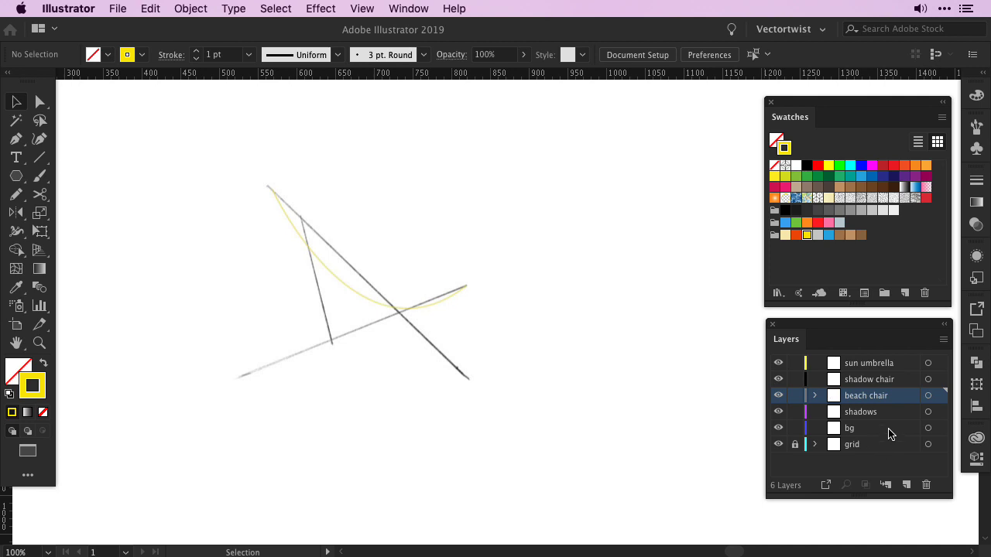
mouse_move(888, 418)
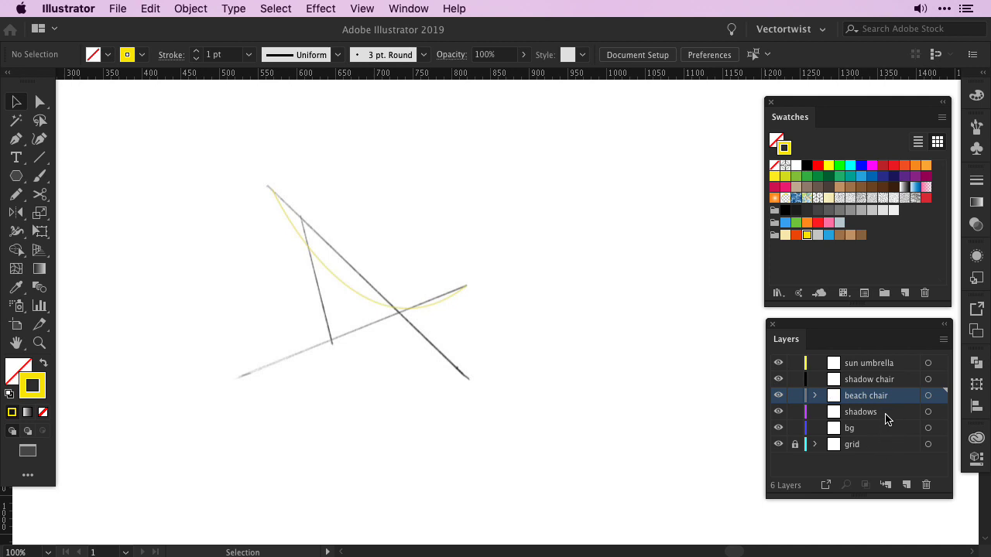
mouse_move(895, 401)
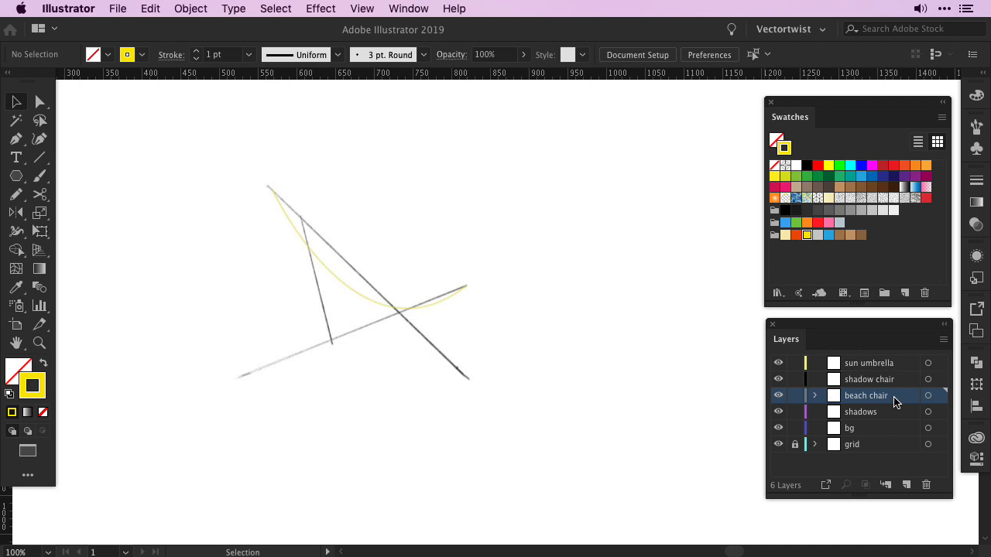
mouse_move(914, 384)
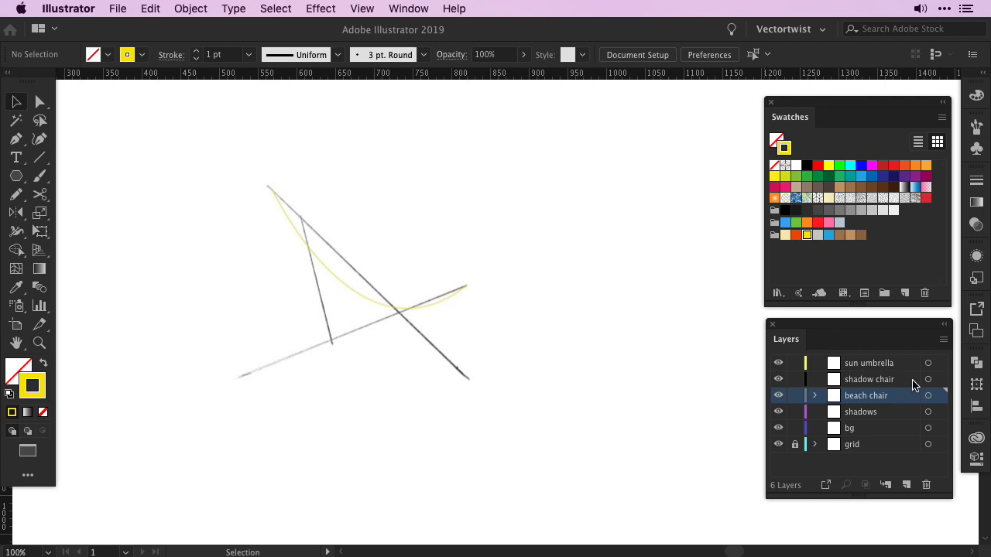
mouse_move(910, 390)
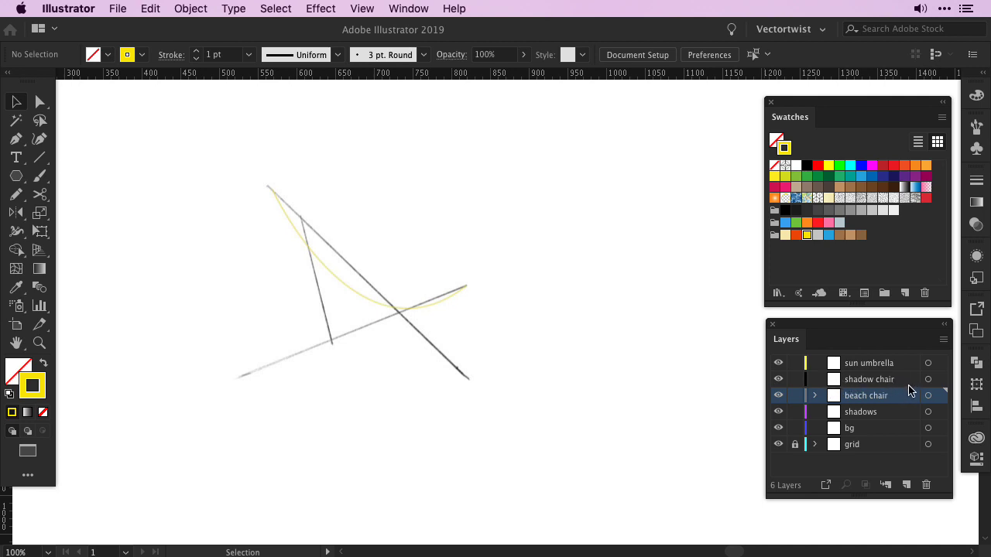
mouse_move(901, 365)
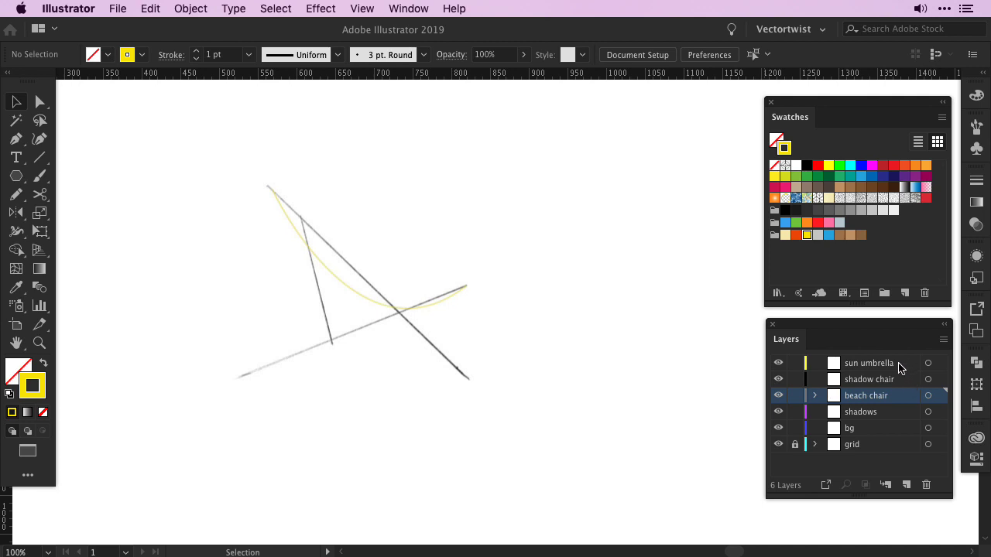
mouse_move(647, 457)
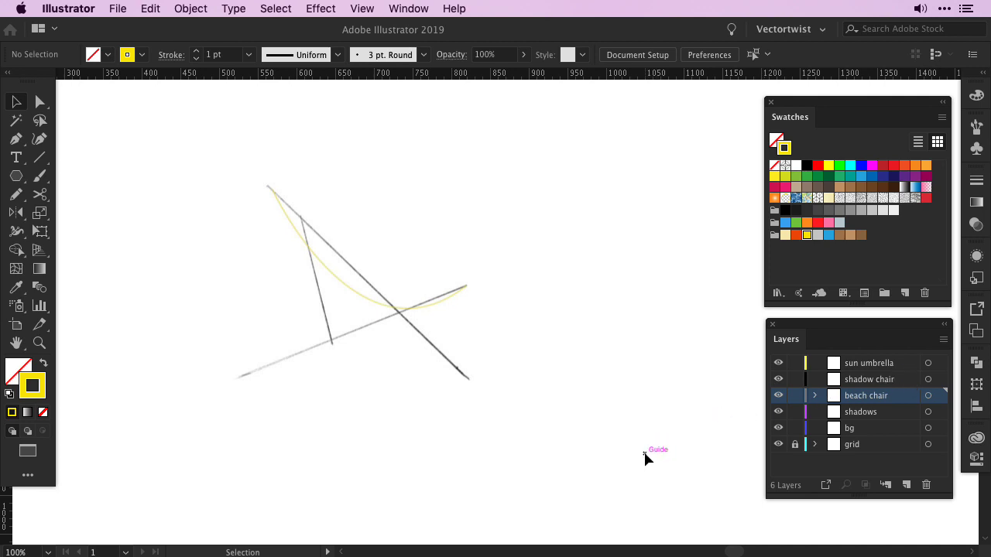
mouse_move(861, 339)
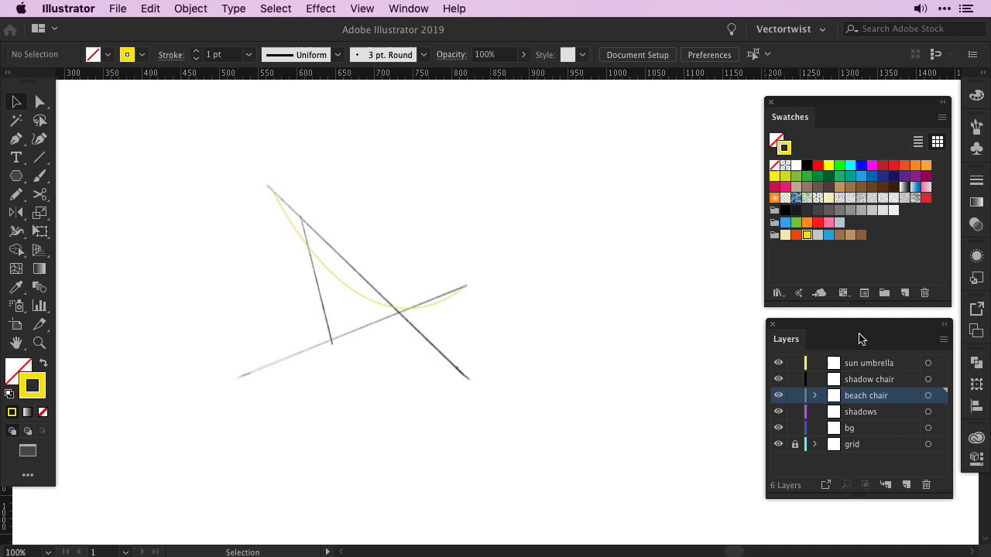
mouse_move(862, 333)
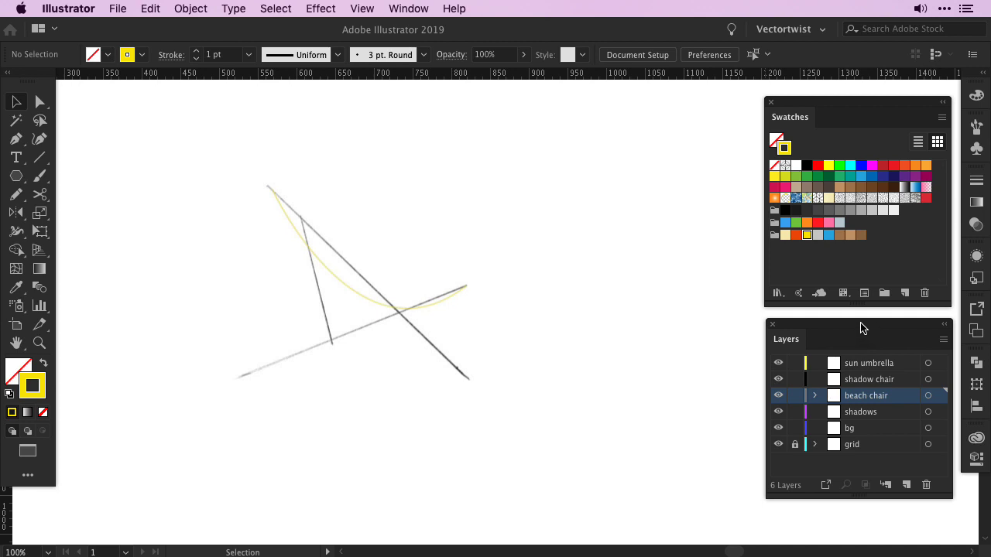
mouse_move(680, 406)
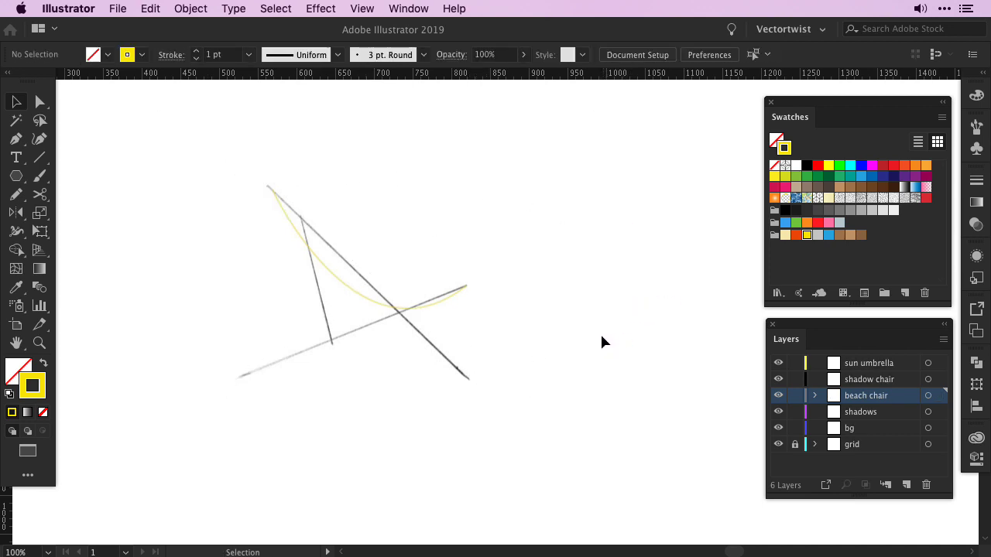
mouse_move(498, 440)
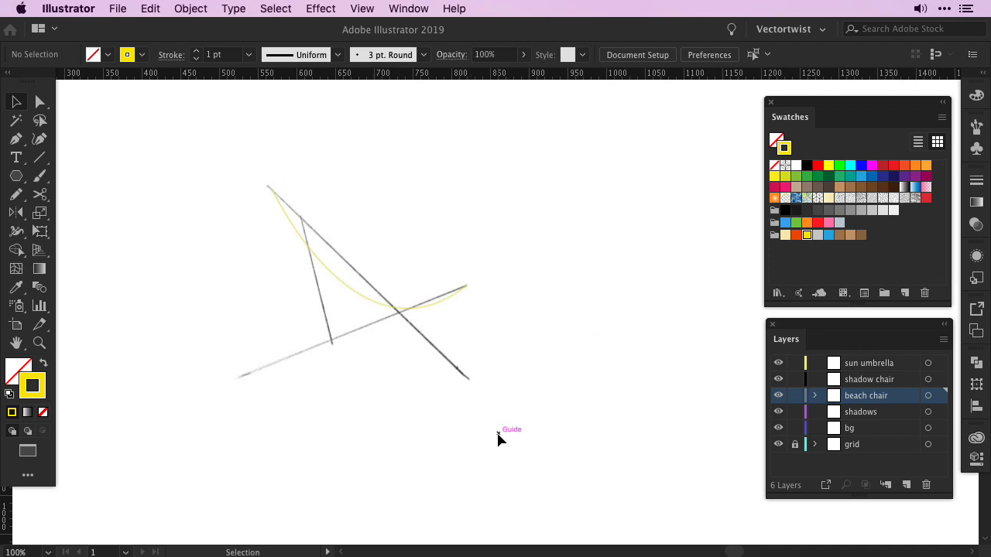
mouse_move(468, 452)
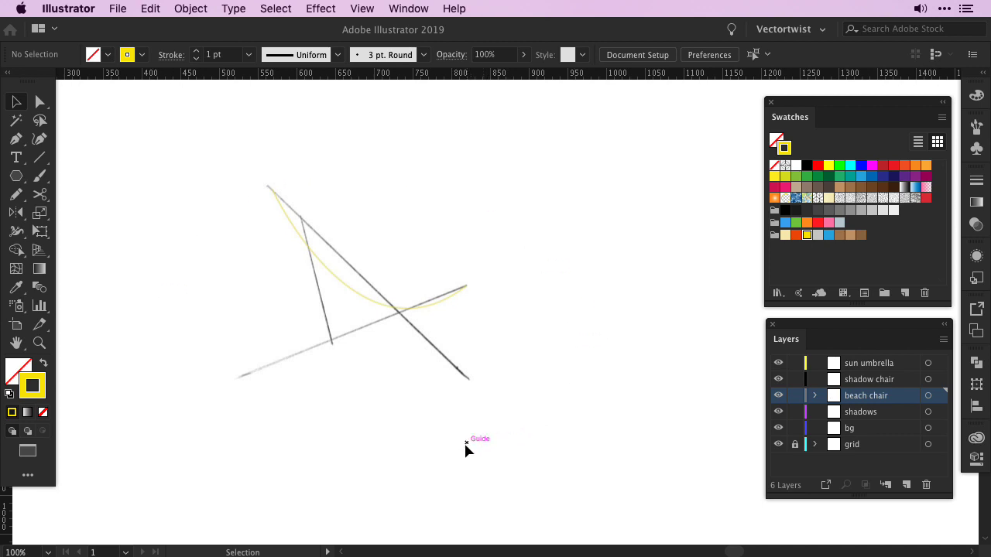
- Choose the Pen tool with a tan brown stroke for the chair frame lines
left_click(16, 138)
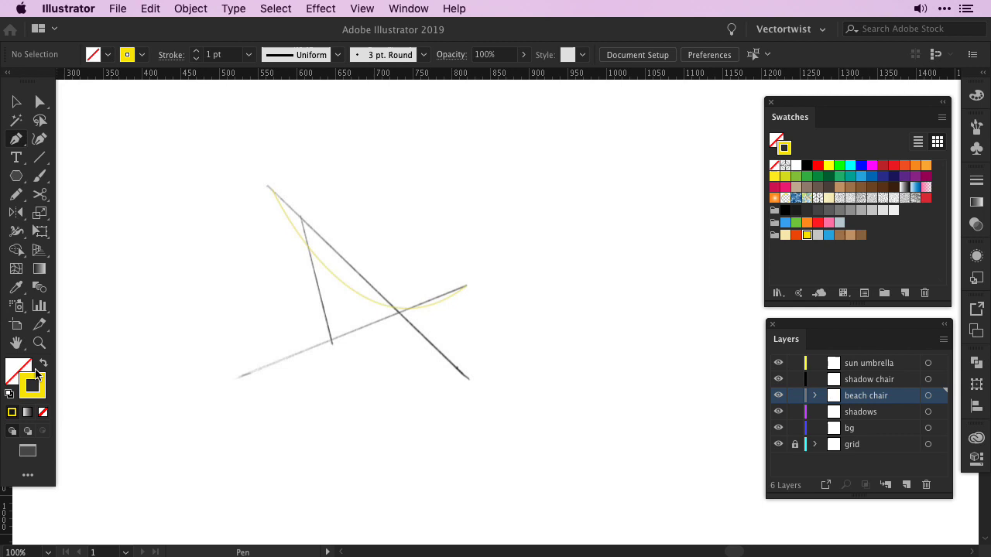
left_click(400, 324)
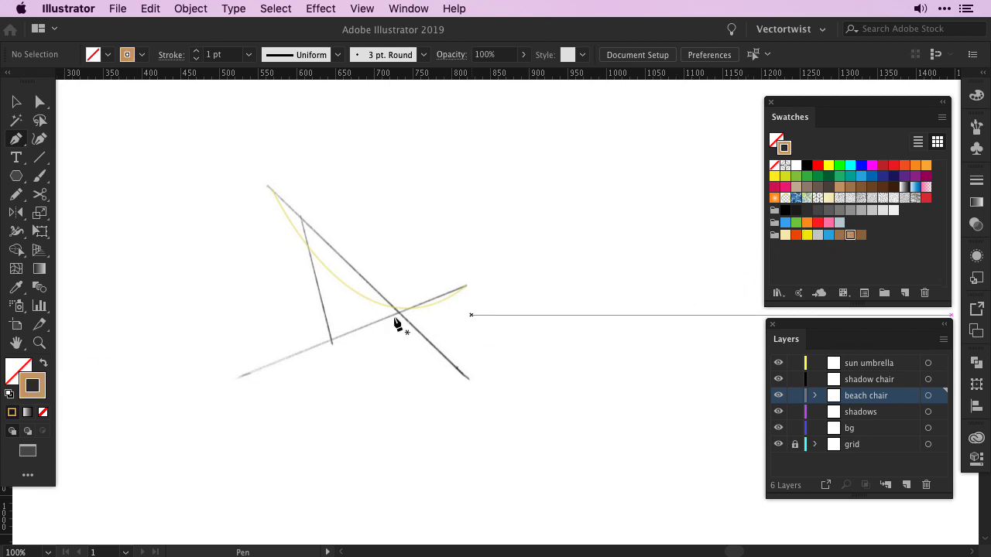
mouse_move(461, 306)
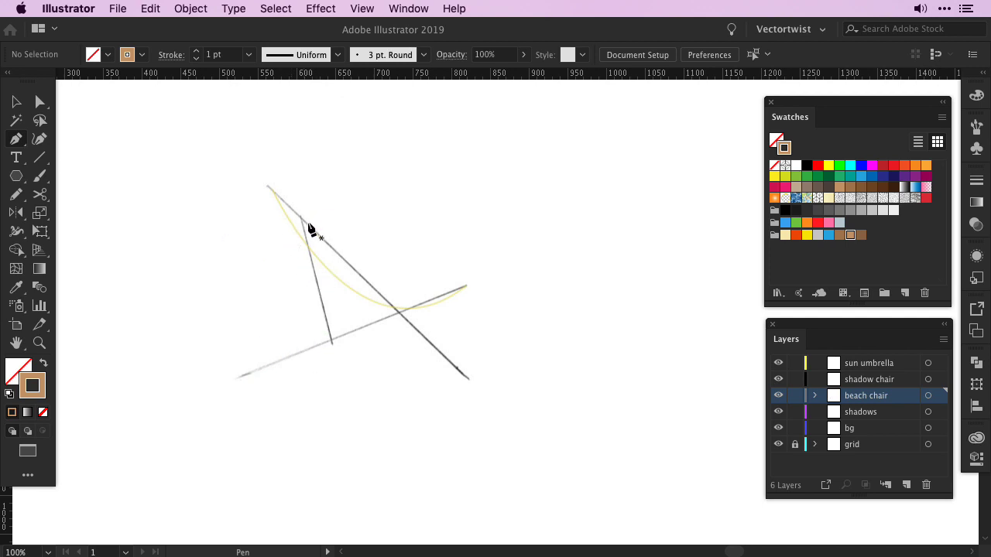
mouse_move(333, 353)
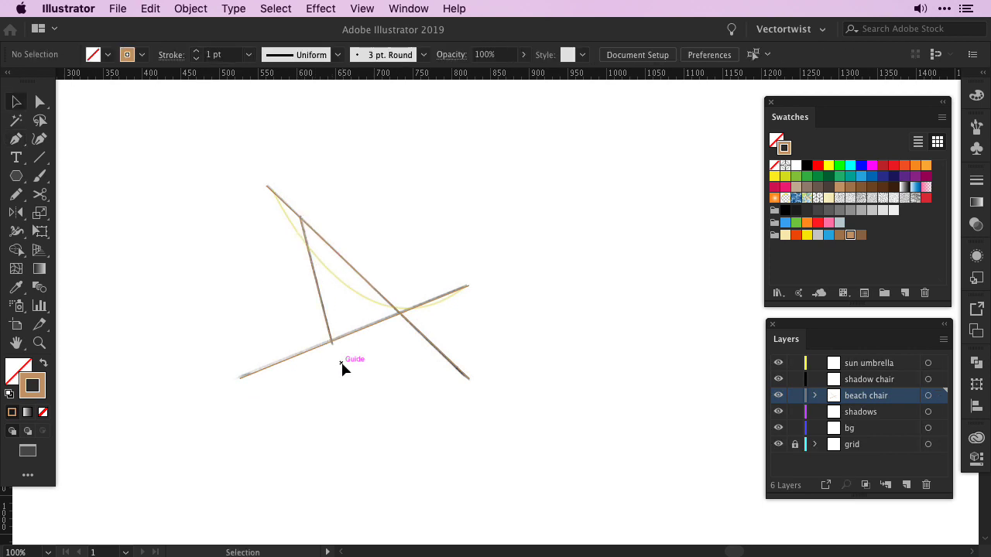
mouse_move(294, 427)
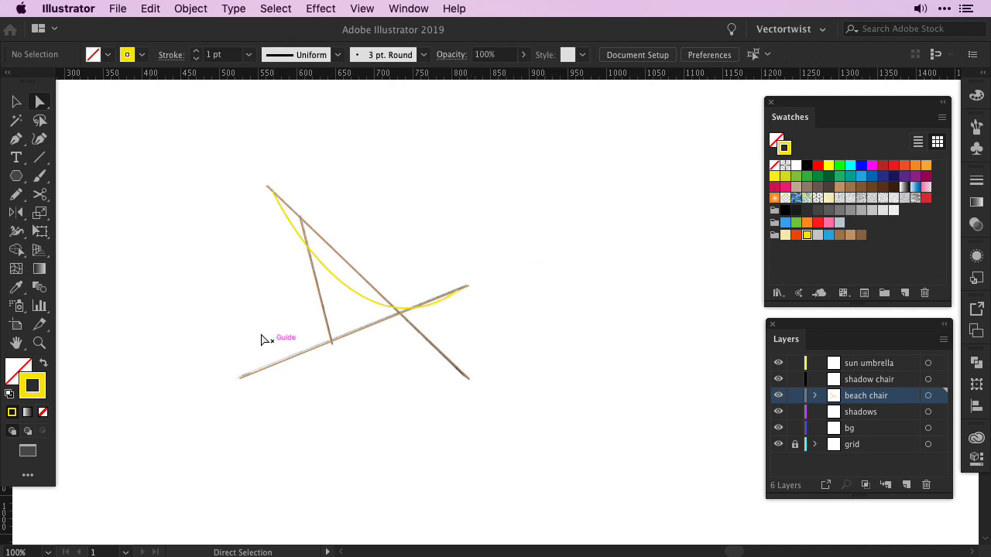
- Give the tan chair lines a 10 pt round-capped stroke weight and deselect
left_click(349, 266)
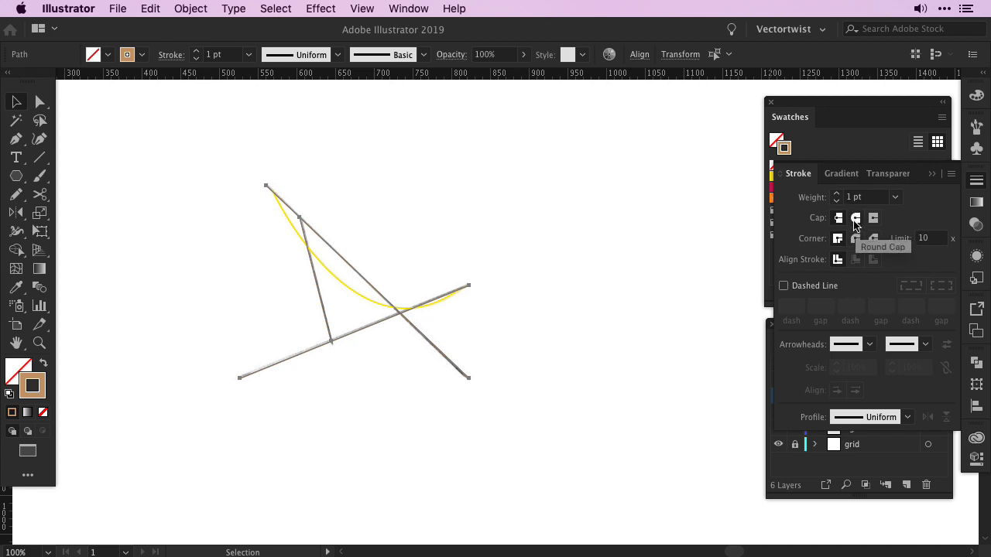
mouse_move(855, 224)
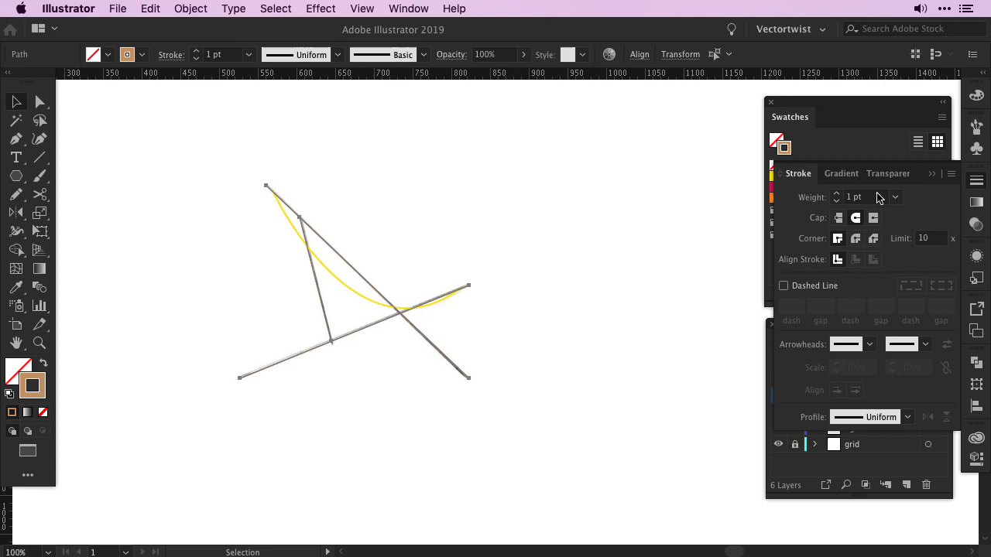
left_click(895, 197)
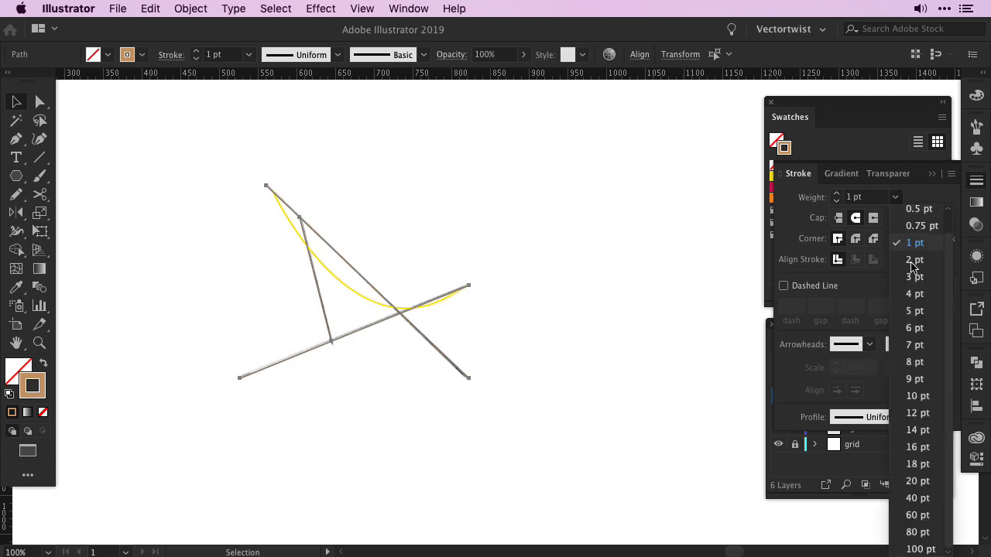
left_click(916, 397)
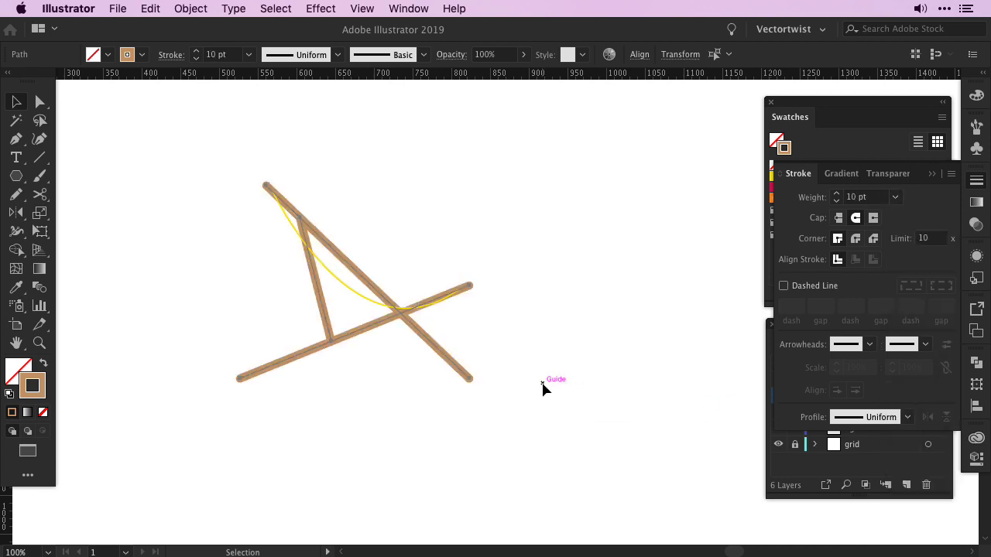
left_click(322, 440)
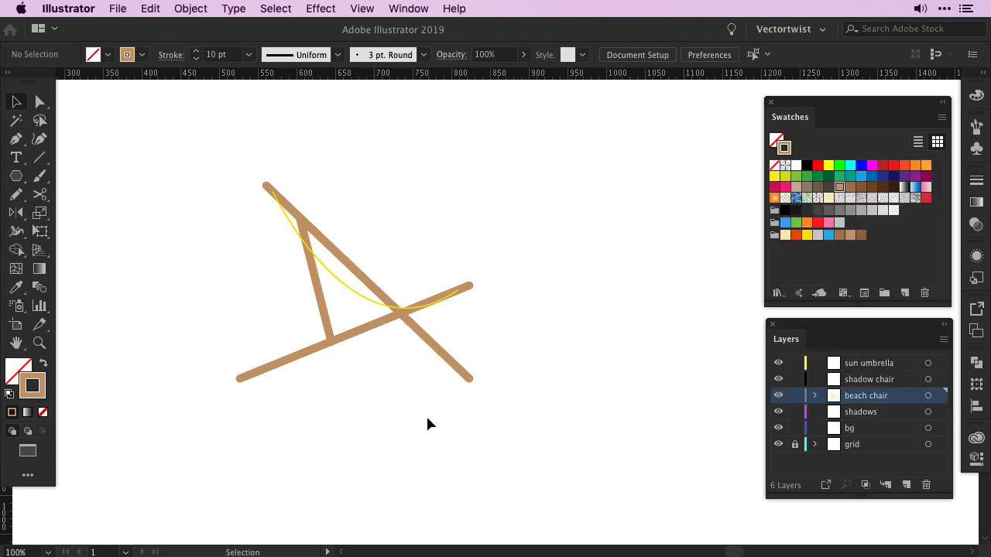
mouse_move(727, 282)
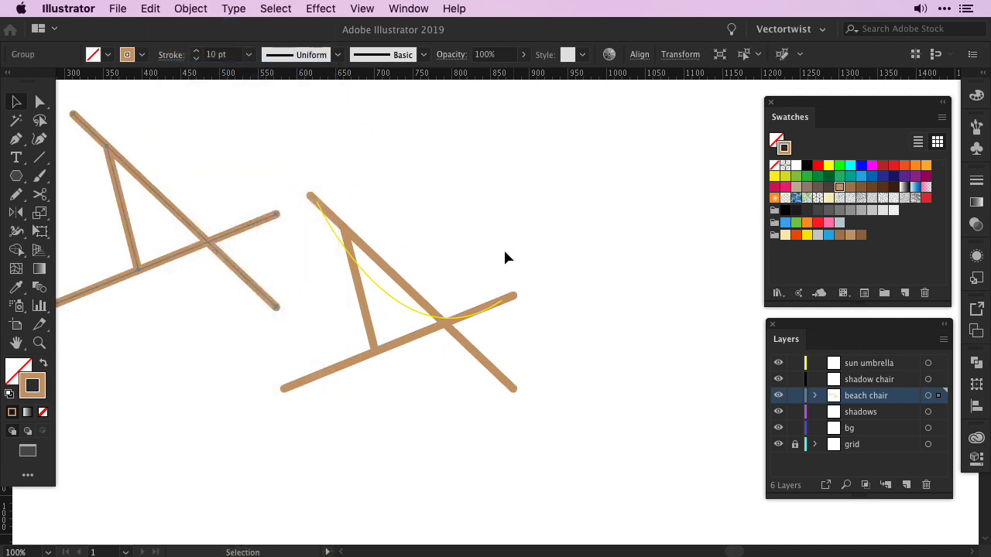
mouse_move(518, 248)
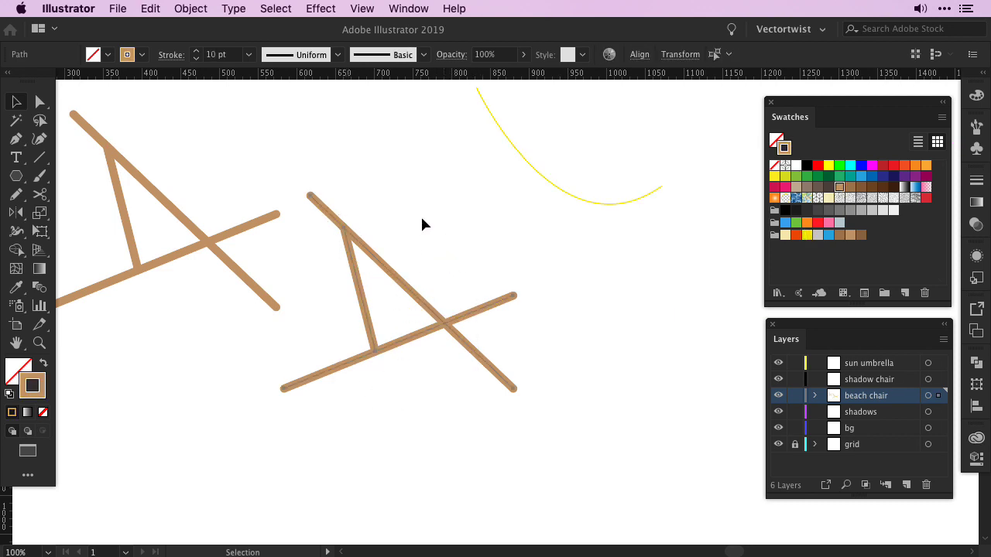
- Extrude the right frame with Isometric Left position, 10 pt depth and preview on
left_click(320, 9)
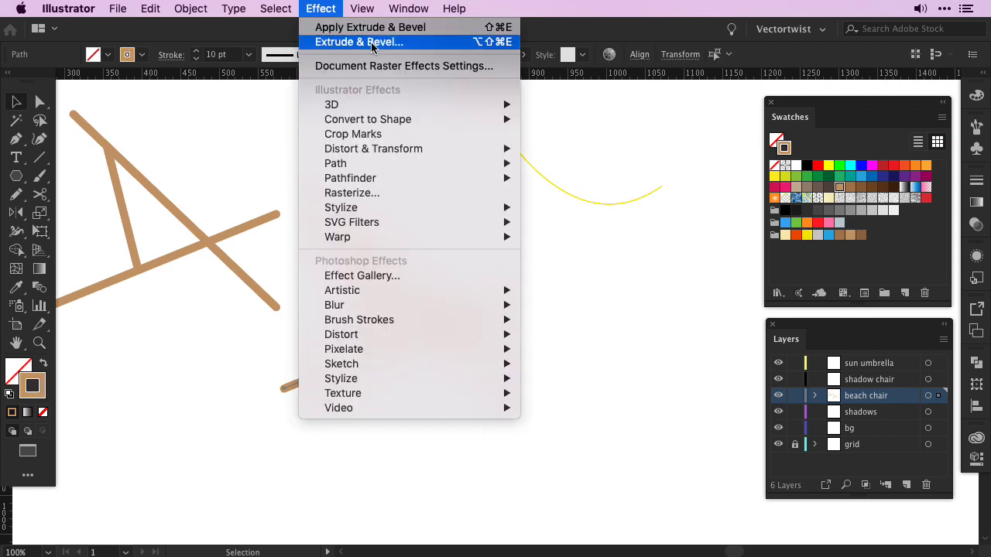
left_click(359, 41)
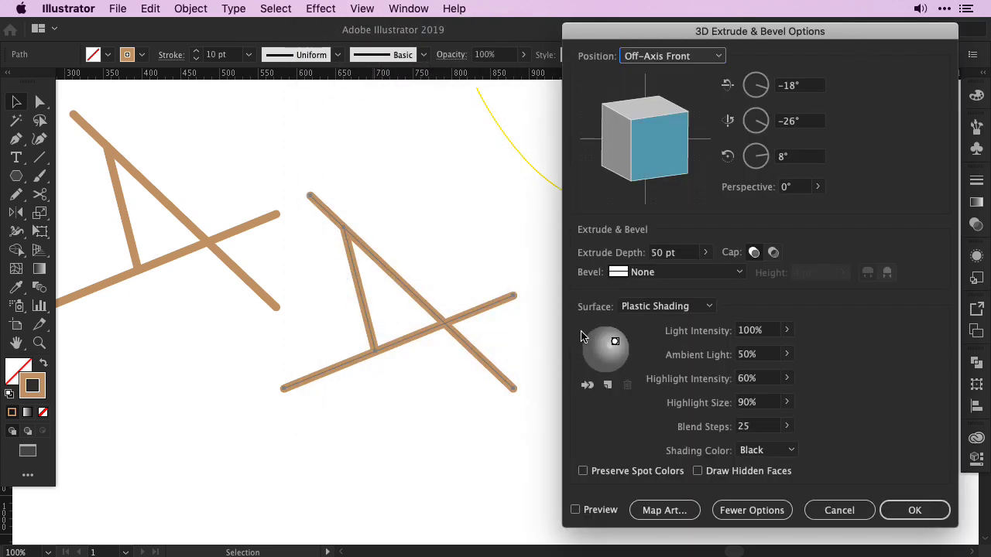
left_click(669, 55)
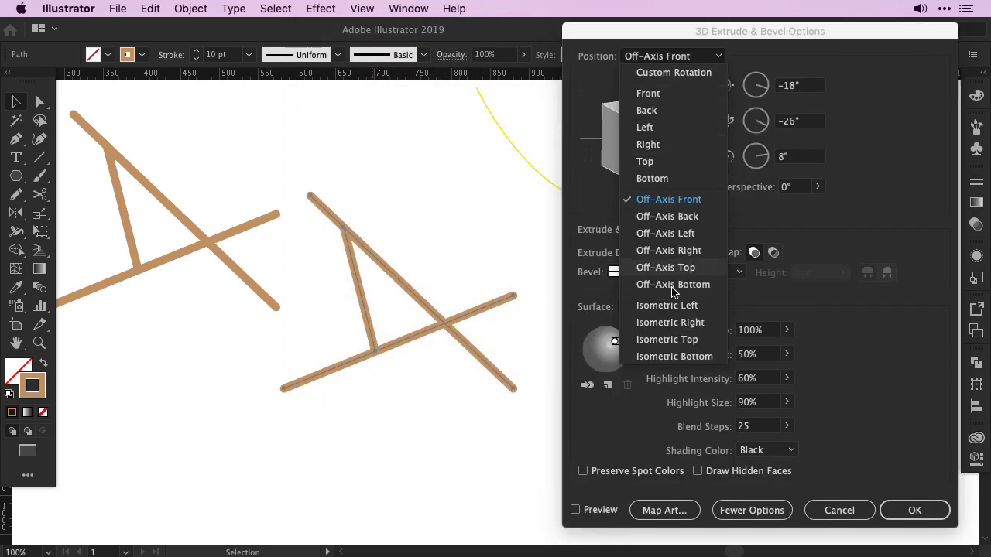
left_click(666, 305)
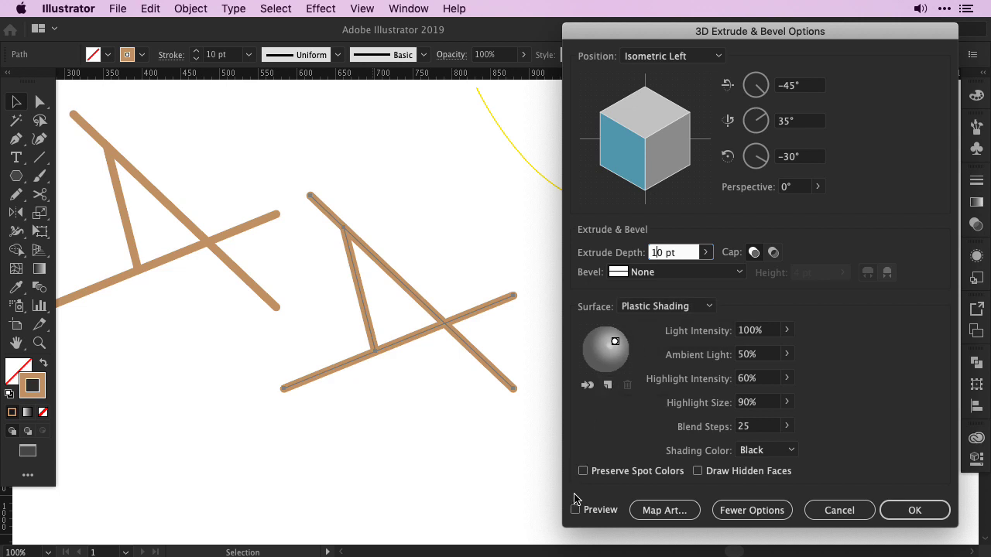
left_click(576, 510)
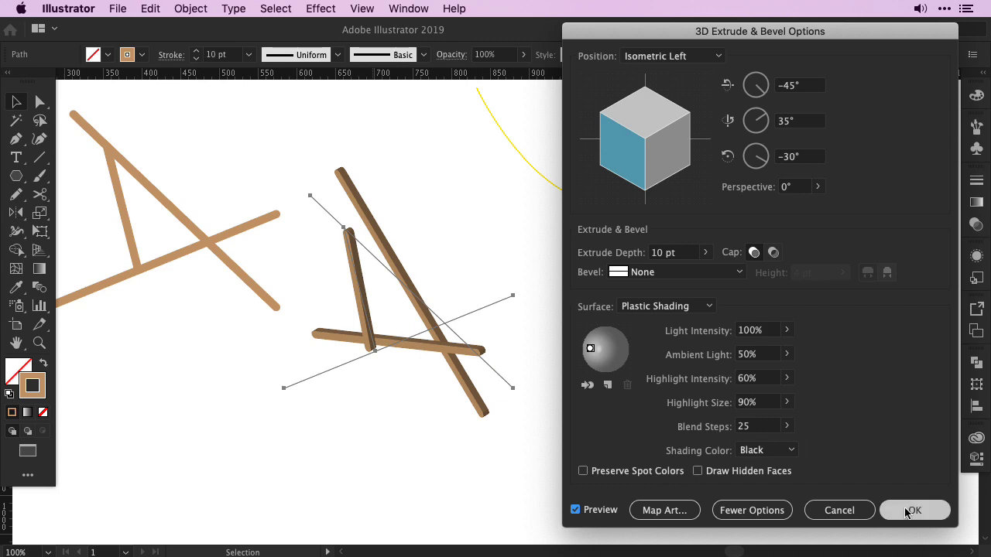
left_click(913, 511)
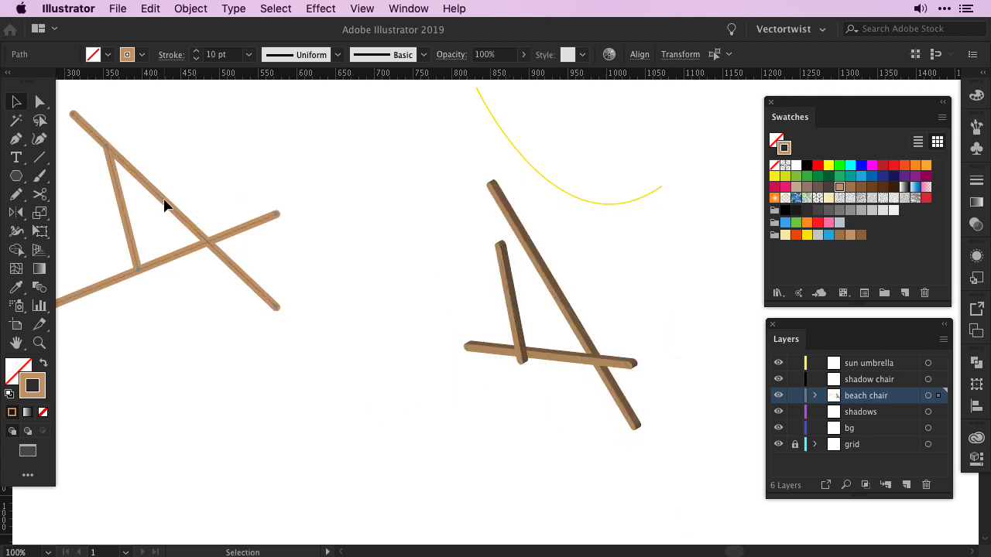
- Move the flat left frame, reapply the same extrusion and show the isometric grid
left_click_drag(162, 205, 317, 329)
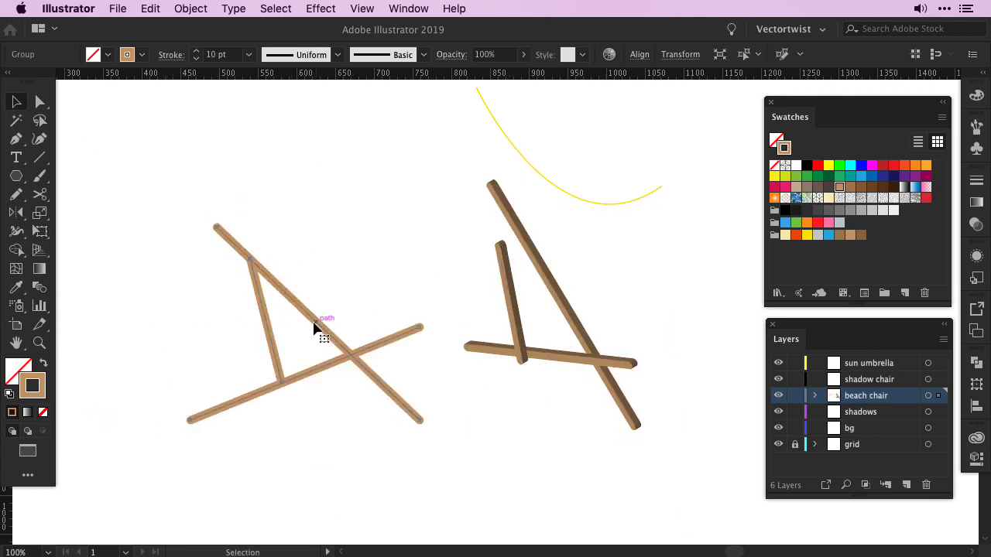
left_click(320, 9)
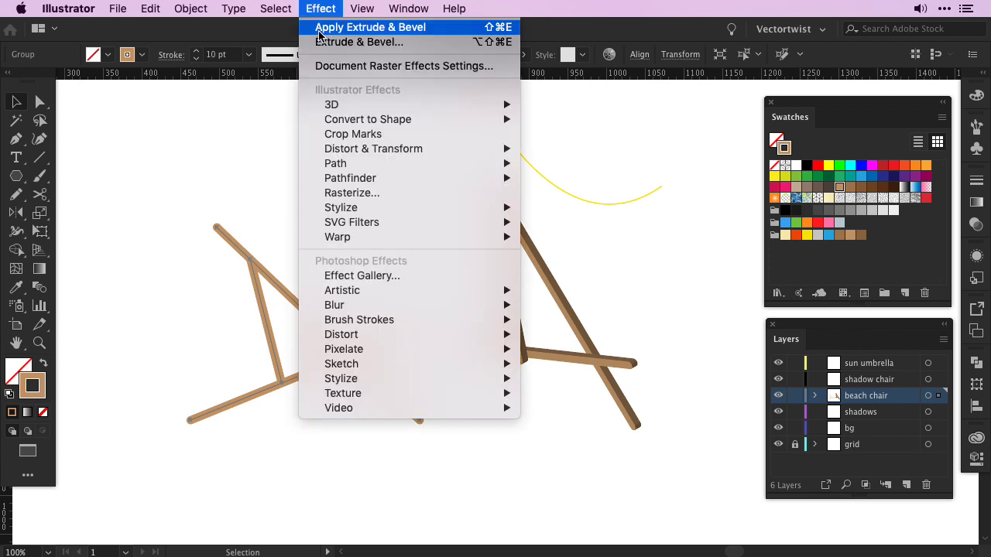
mouse_move(364, 33)
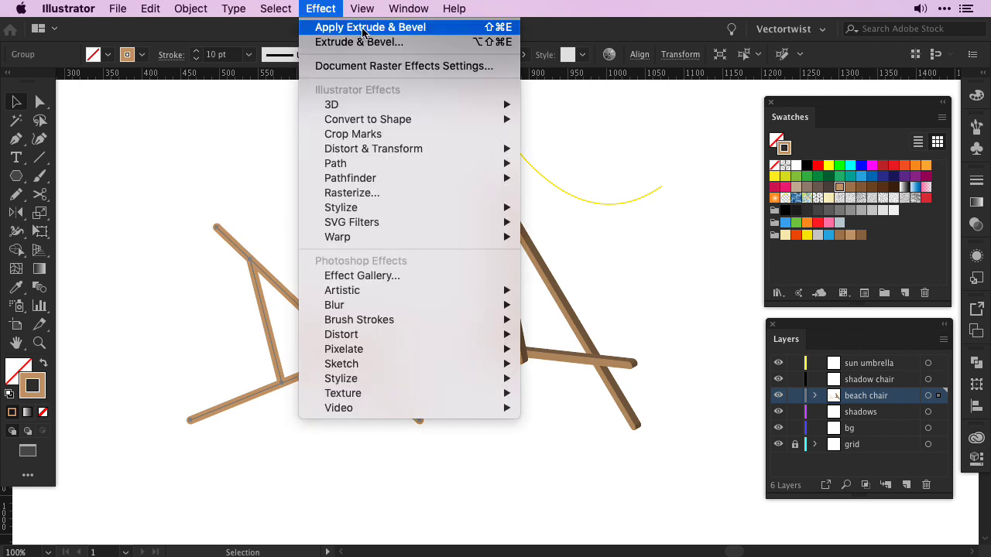
left_click(370, 27)
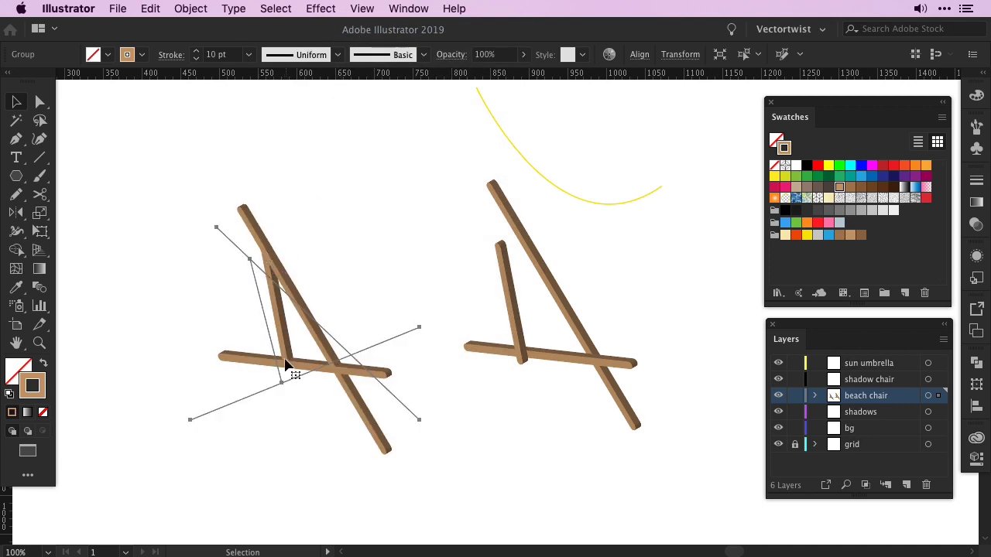
mouse_move(302, 303)
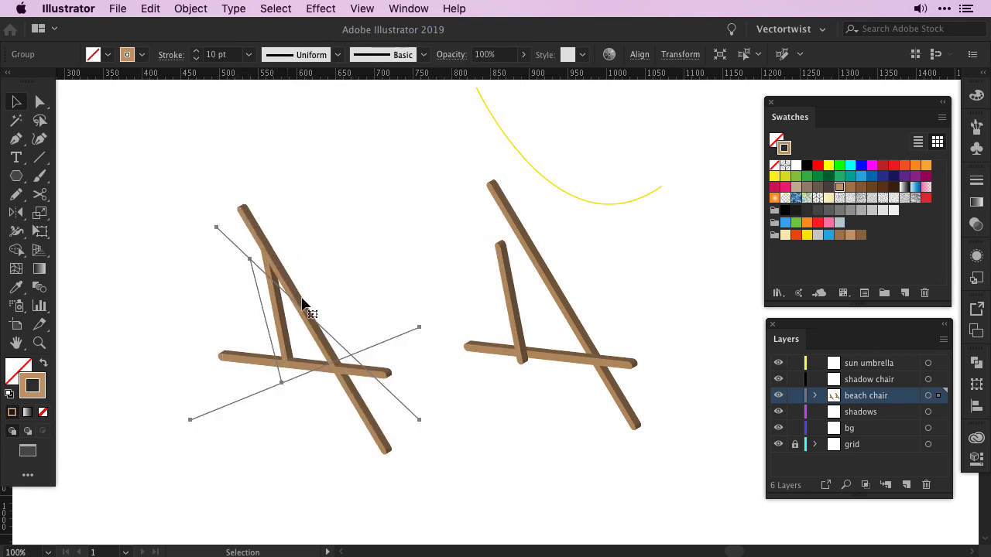
mouse_move(483, 468)
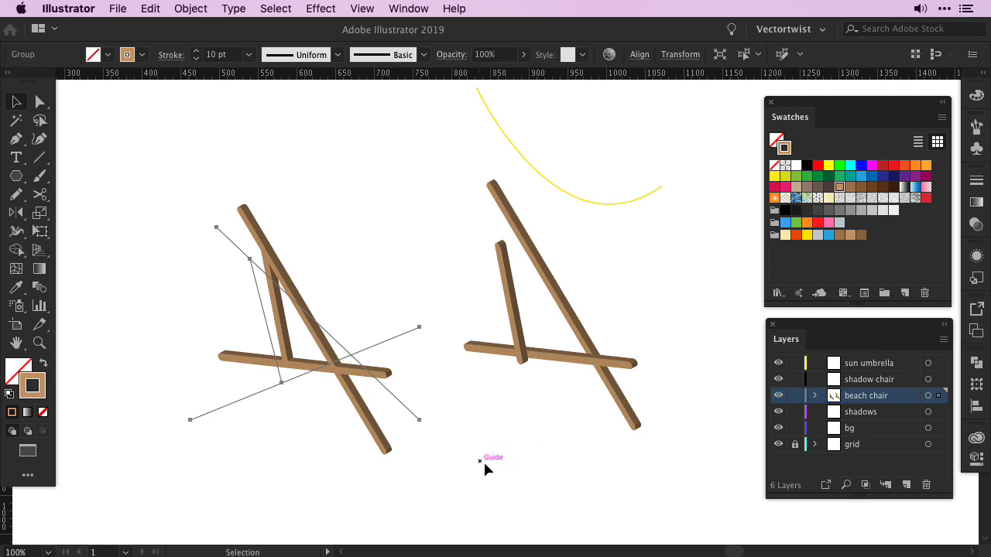
mouse_move(888, 465)
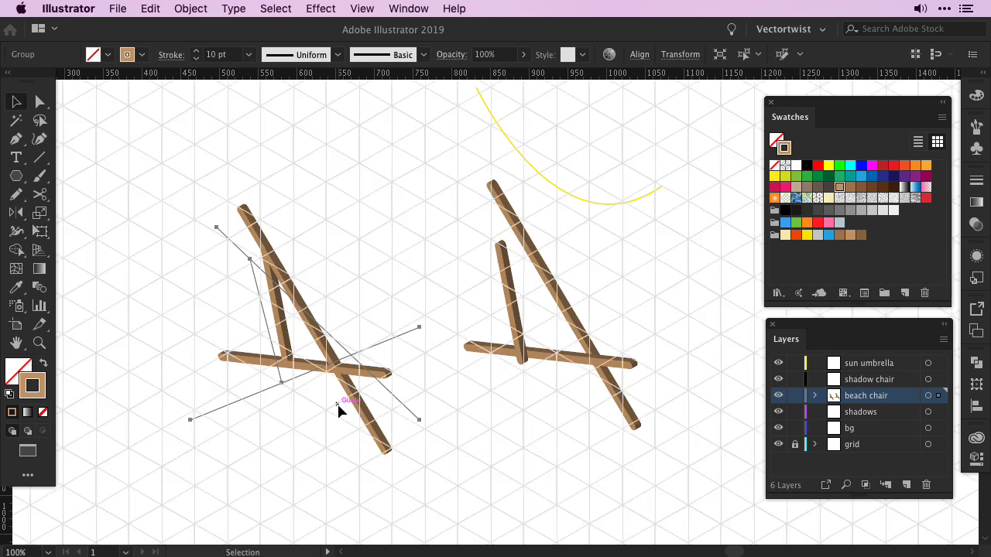
mouse_move(532, 316)
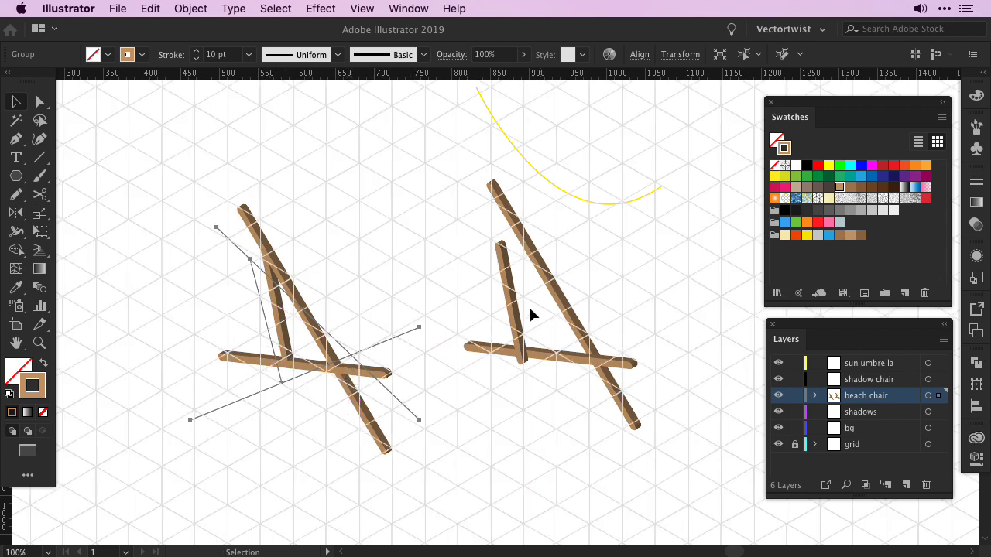
left_click(511, 297)
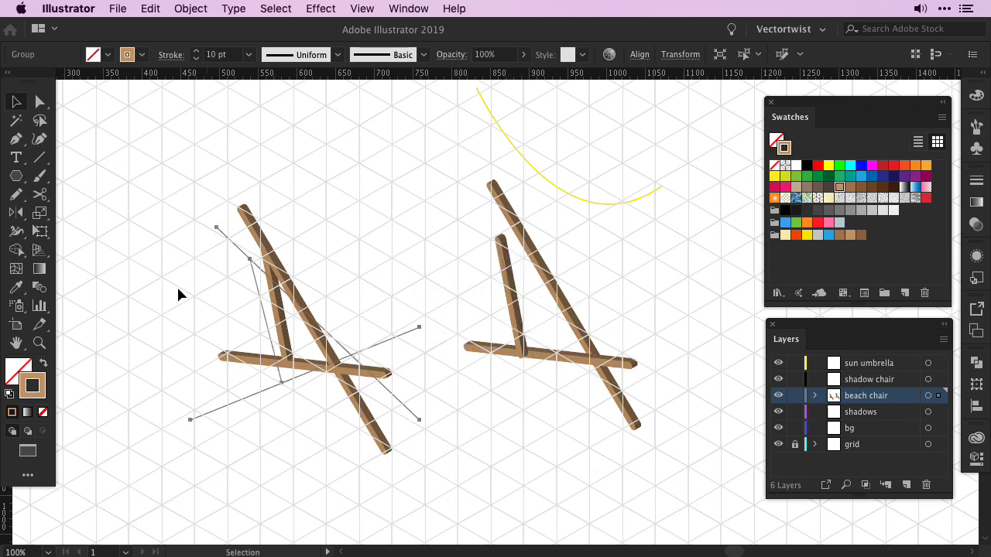
mouse_move(288, 337)
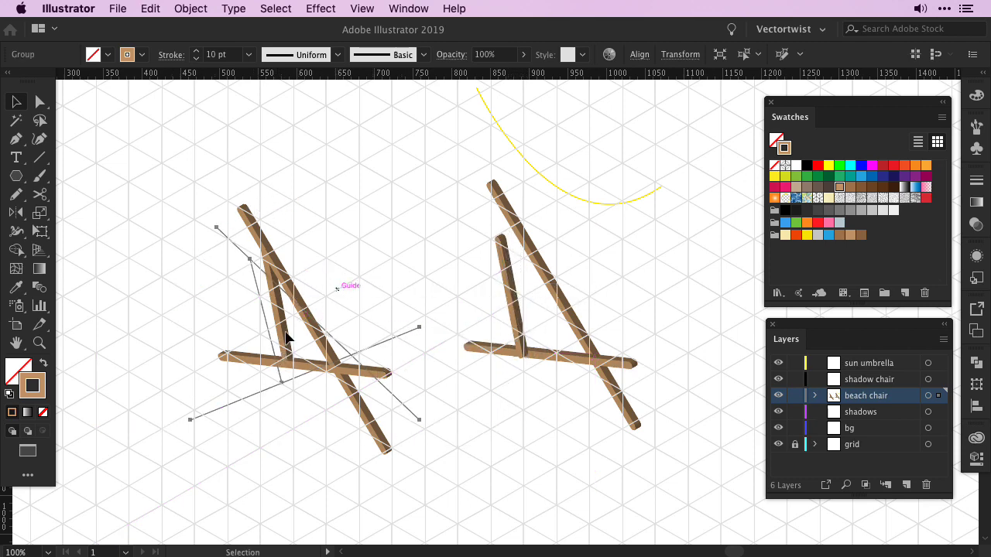
left_click(302, 347)
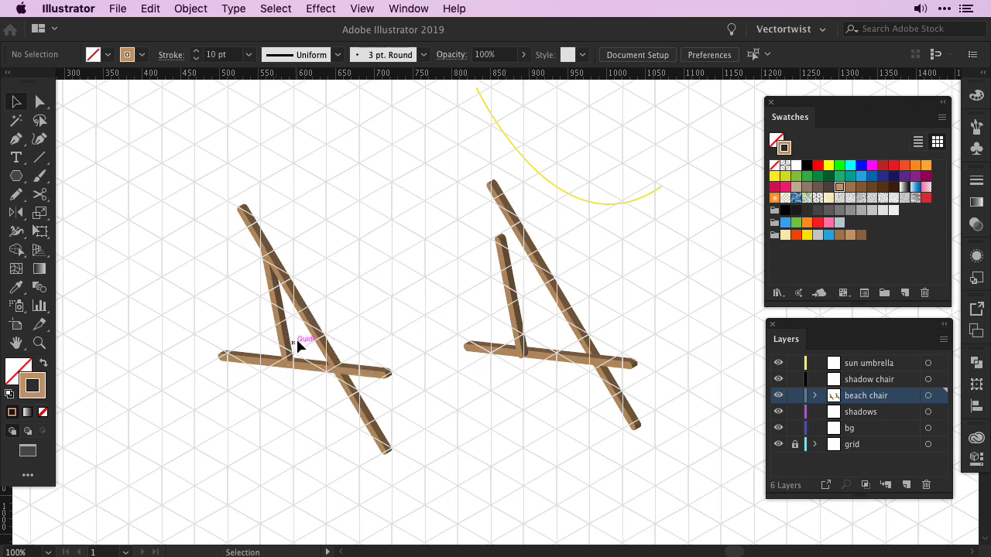
- Alt-drag a copy of the extruded left frame up-right, overlapping the original
left_click(190, 9)
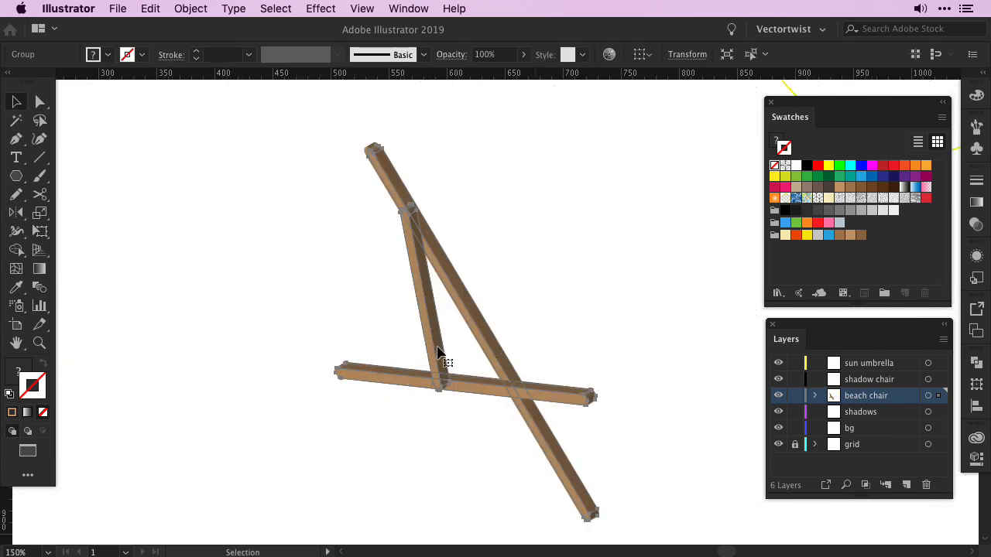
left_click_drag(437, 353, 598, 260)
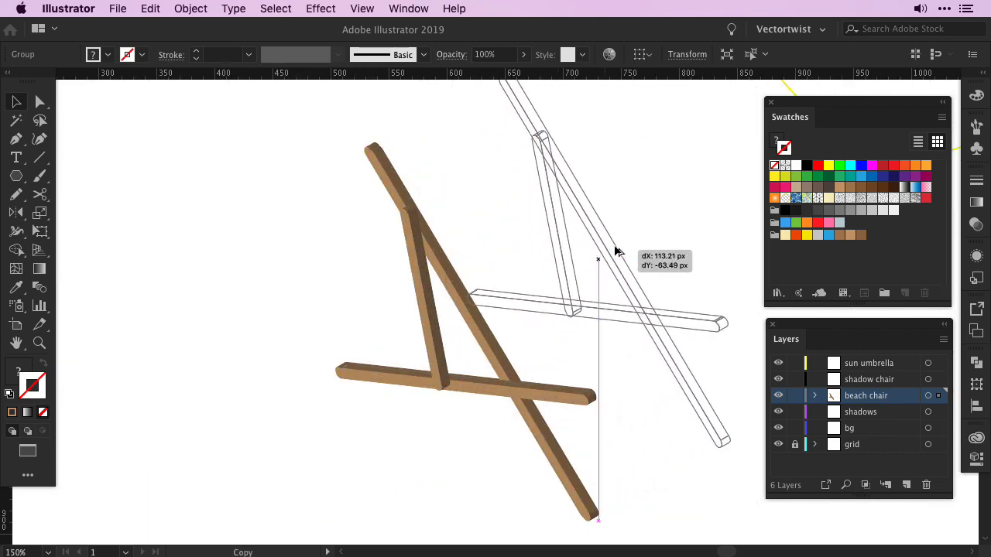
left_click_drag(598, 260, 607, 263)
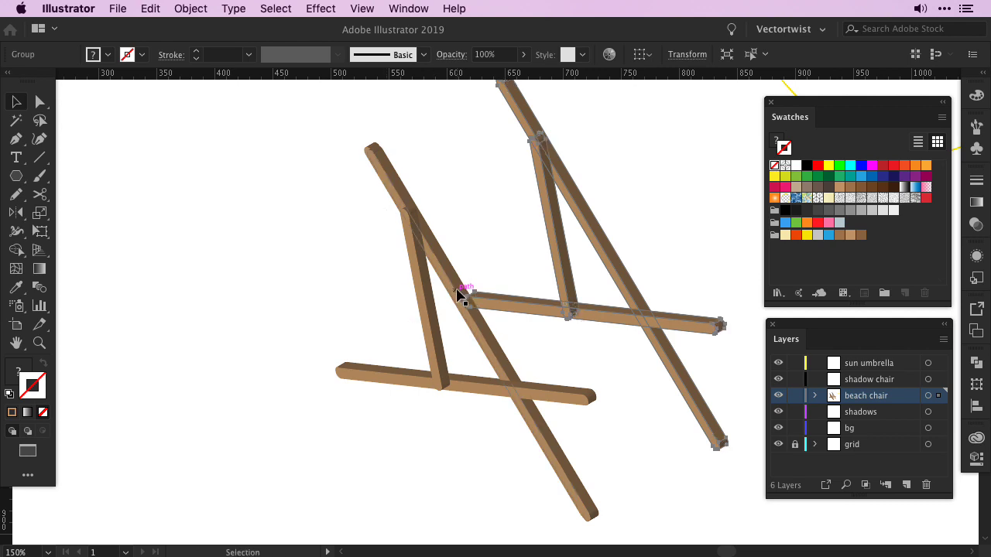
left_click(190, 10)
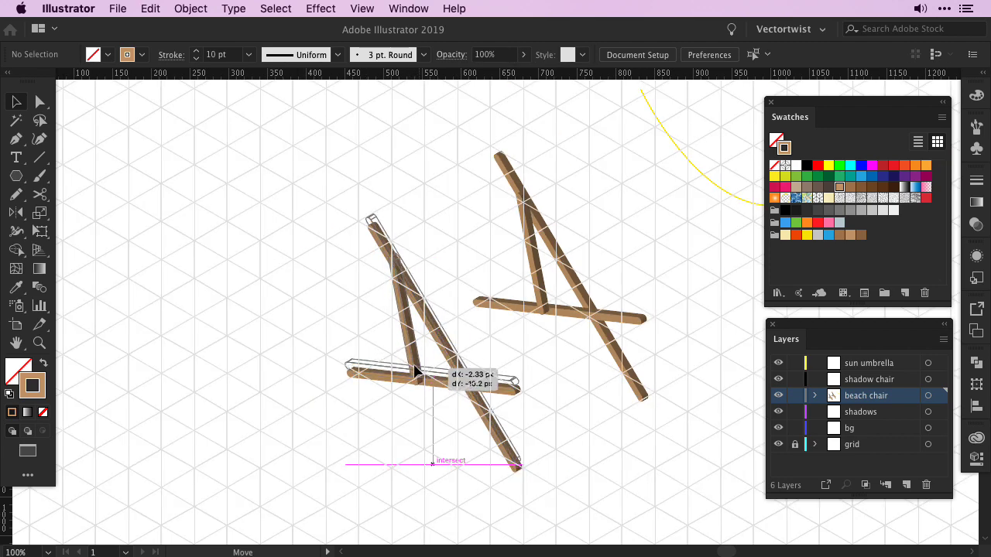
- Drag both frames along the grid so they interlock into one crossed chair structure
left_click_drag(415, 371, 415, 364)
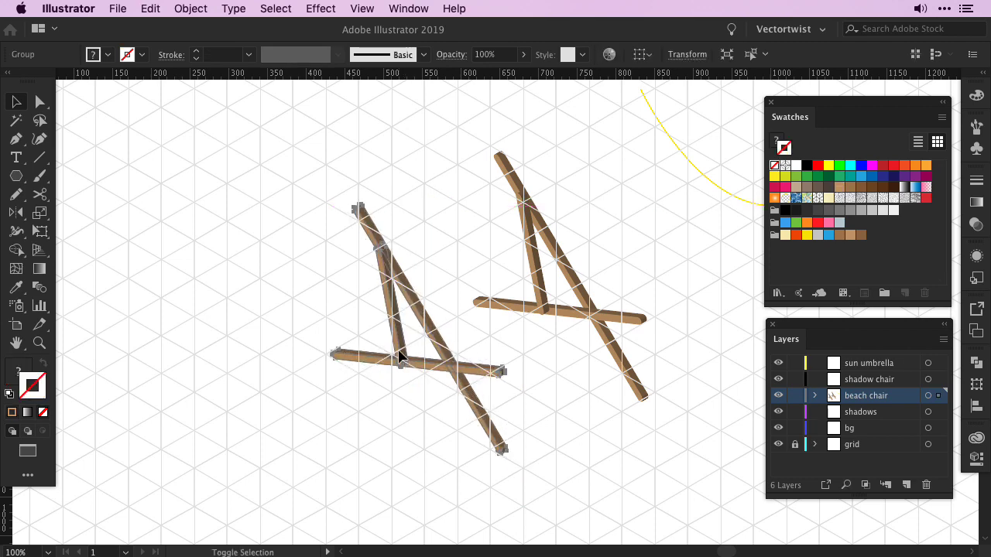
left_click_drag(403, 364, 495, 232)
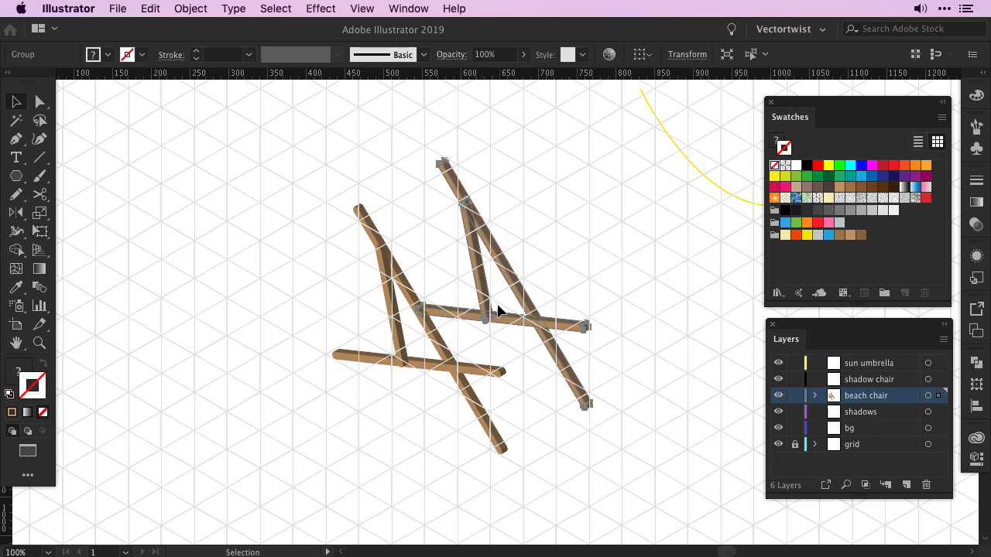
left_click(441, 316)
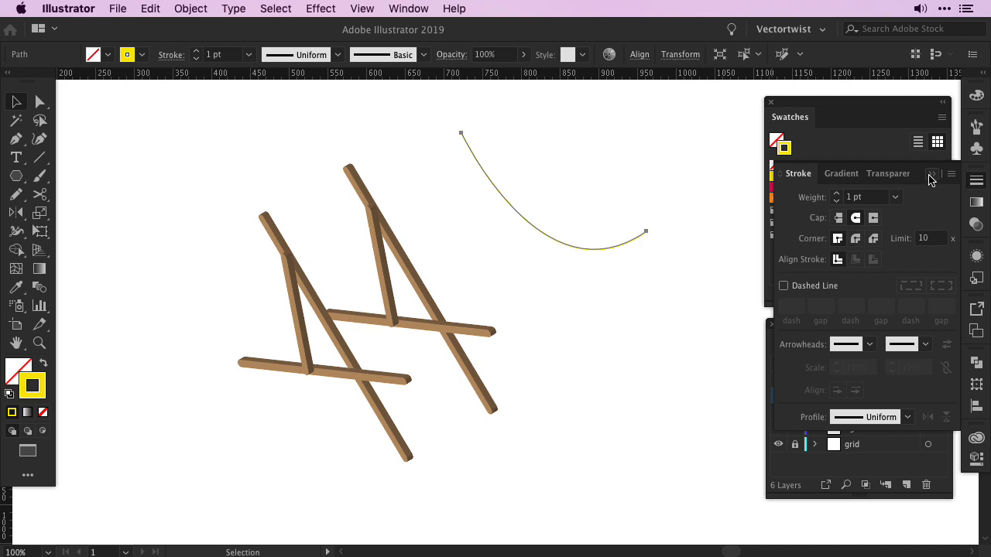
- Select the yellow seat curve and bring up its 3D Extrude & Bevel settings
left_click(650, 198)
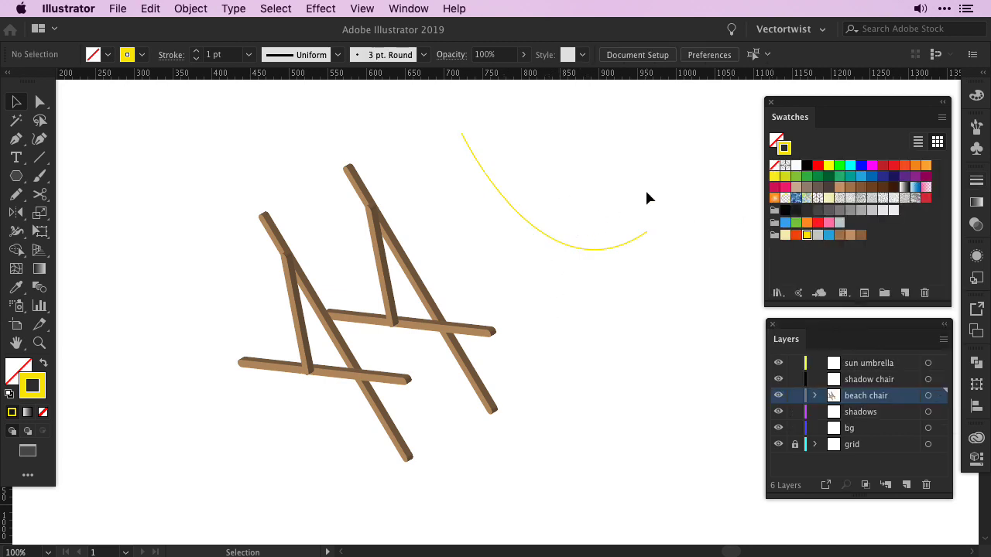
left_click(557, 194)
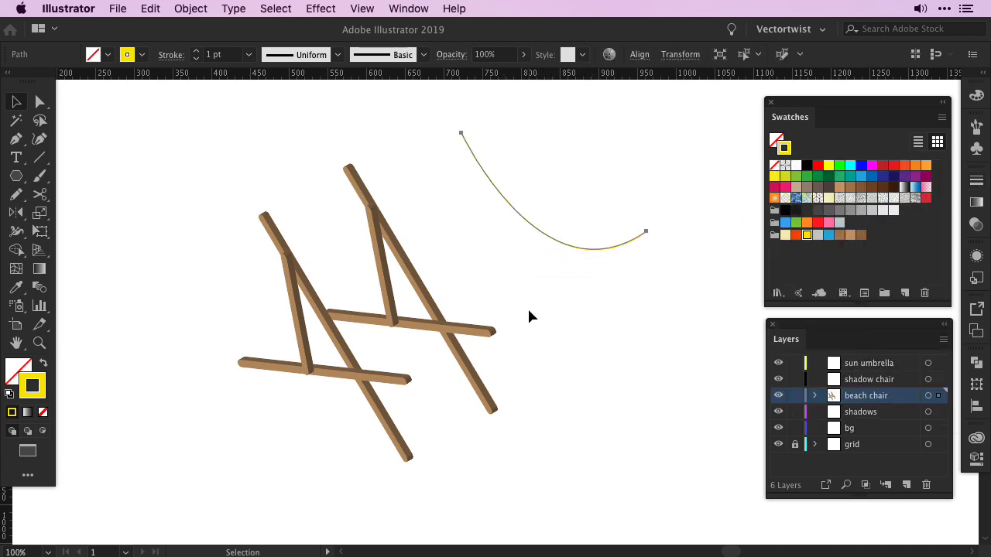
left_click(319, 9)
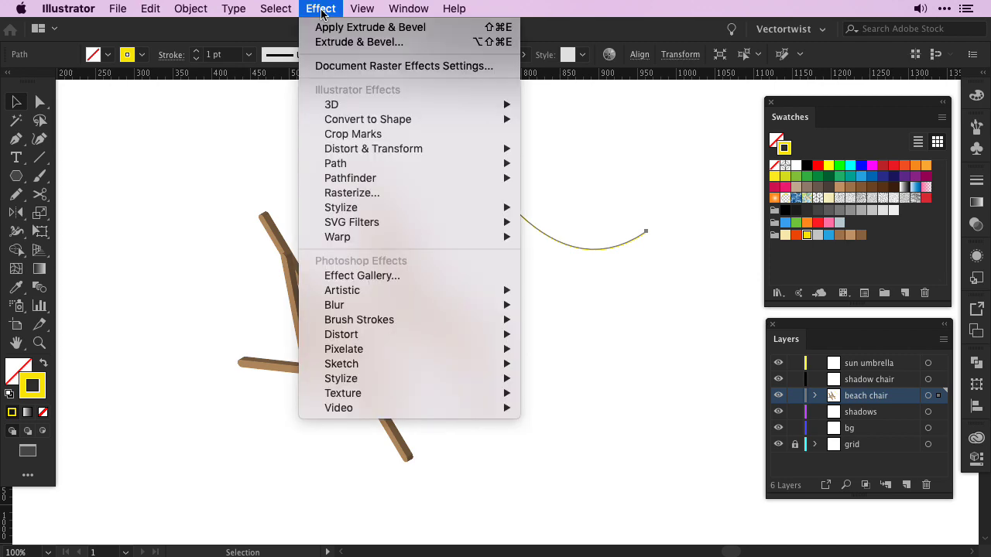
mouse_move(332, 105)
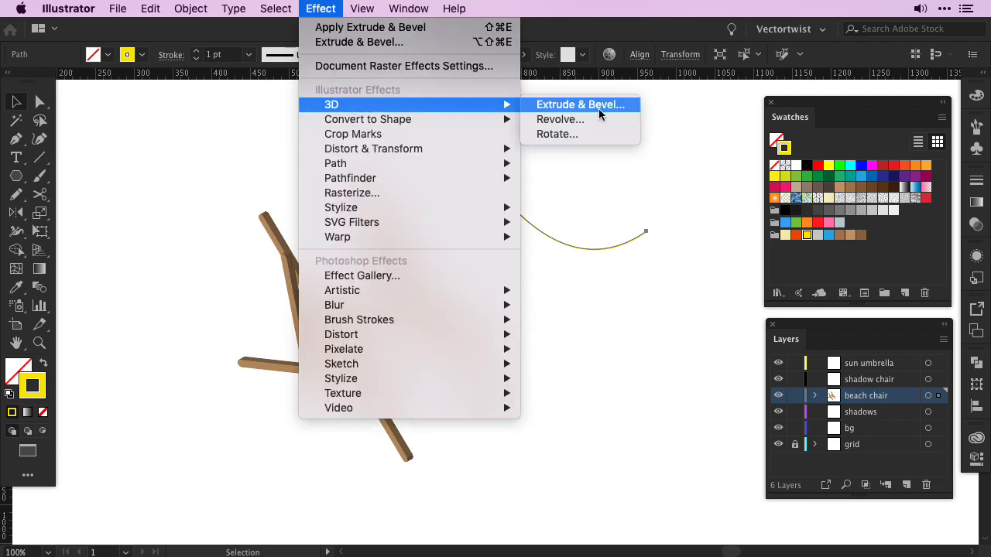
left_click(579, 105)
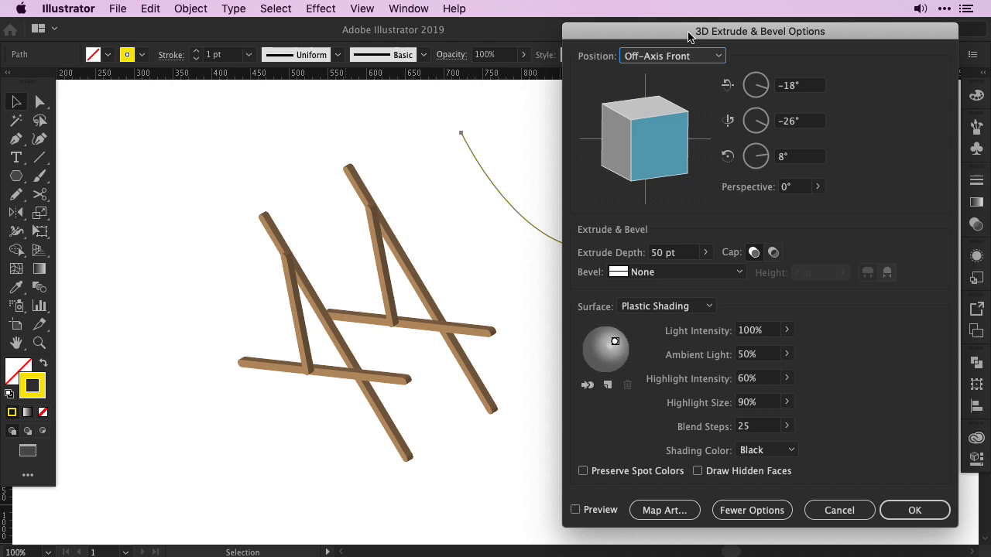
- Extrude the curve as an Isometric Left ribbon with No Shading surface
left_click_drag(758, 30, 252, 31)
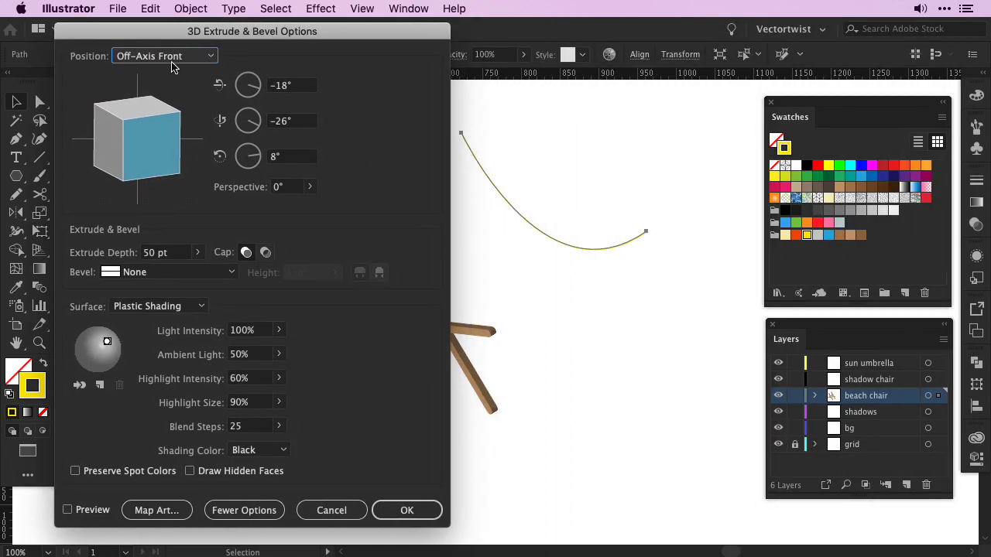
left_click(165, 56)
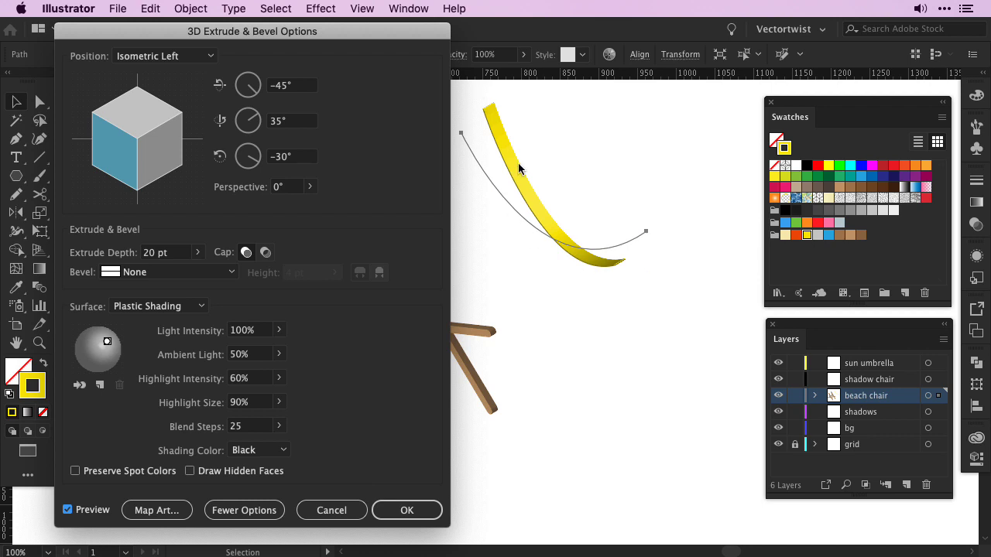
left_click(157, 307)
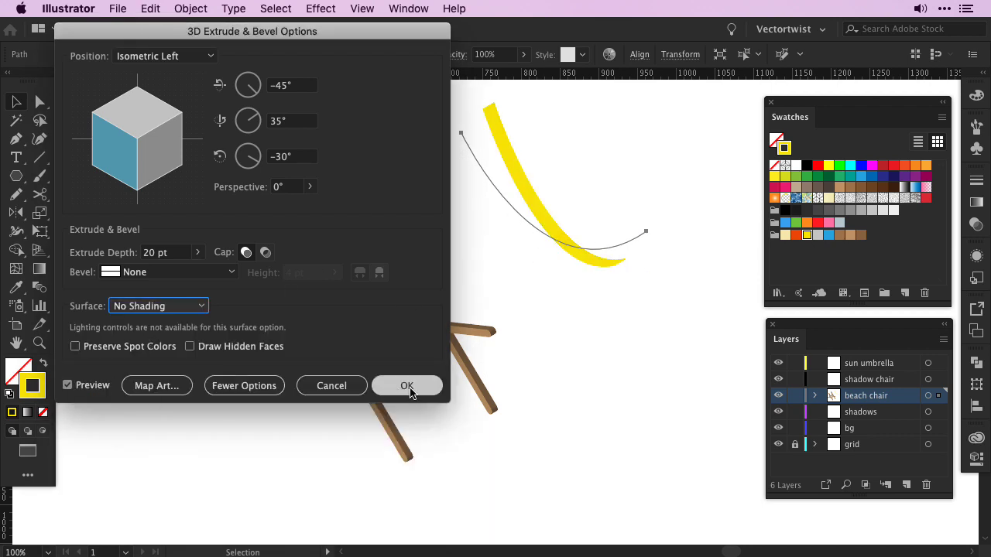
left_click(407, 386)
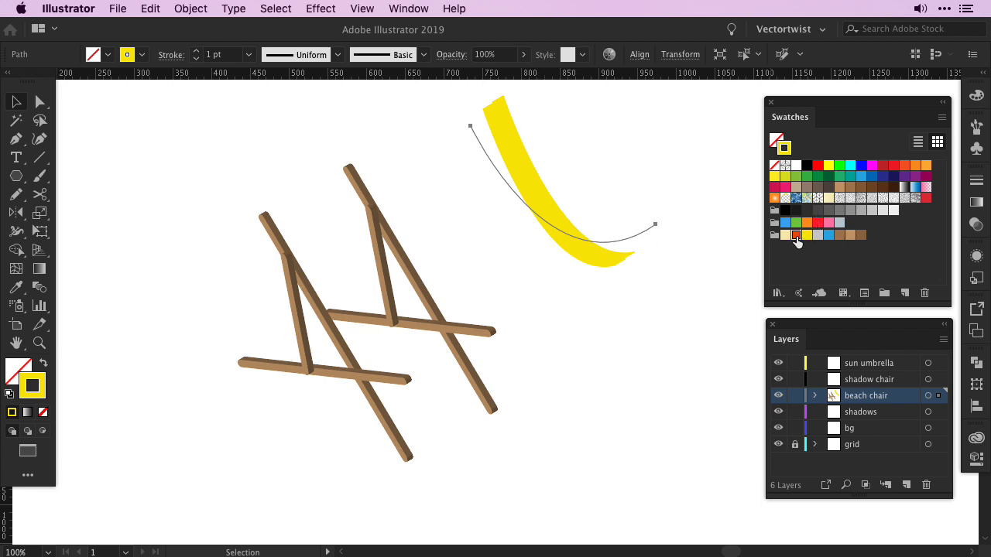
- Drag the striped red-and-yellow seat group onto the wooden chair frame
left_click(797, 235)
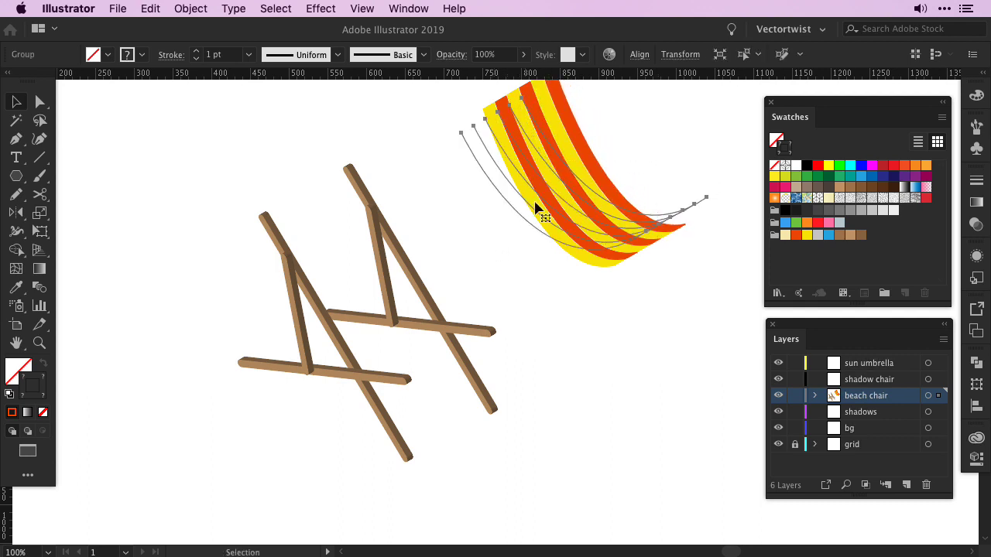
left_click_drag(542, 209, 360, 291)
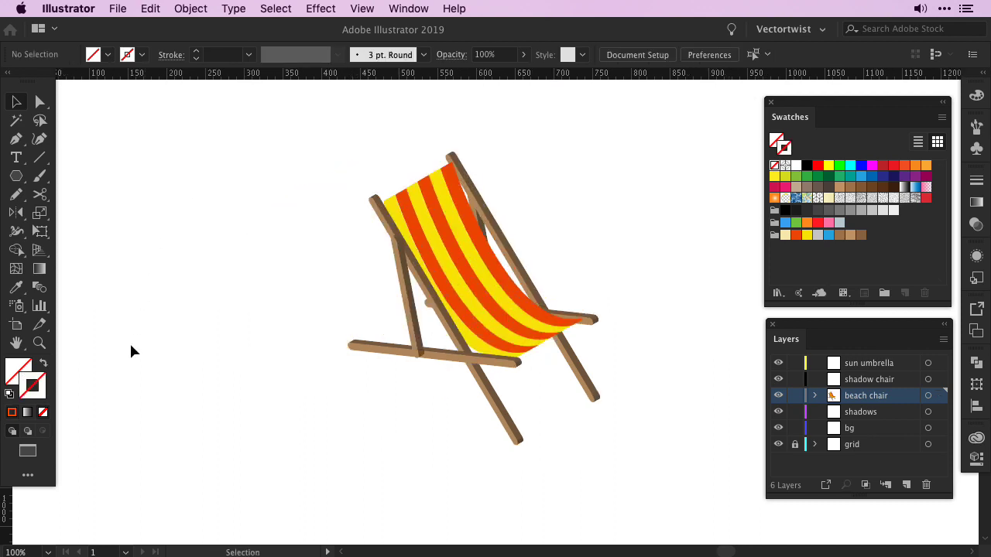
mouse_move(235, 427)
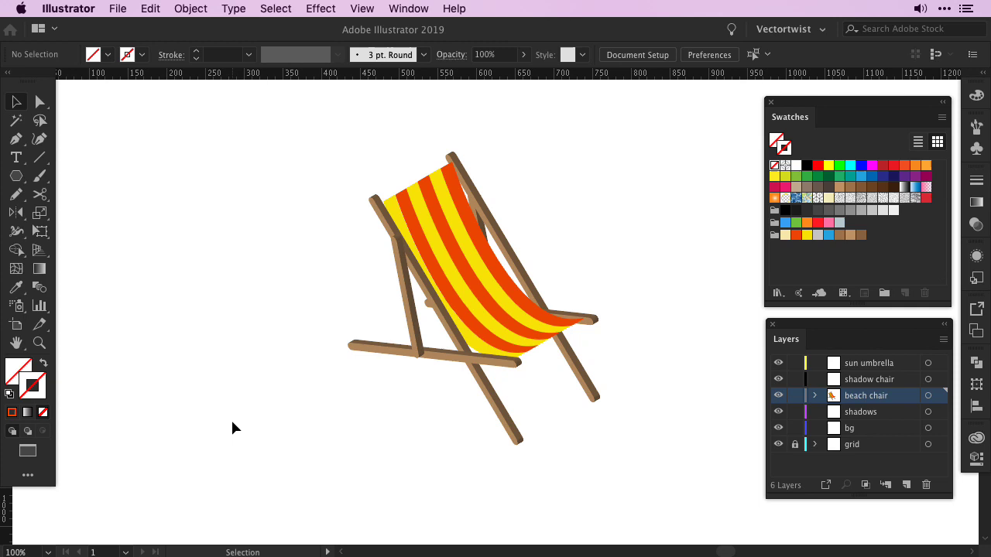
mouse_move(229, 449)
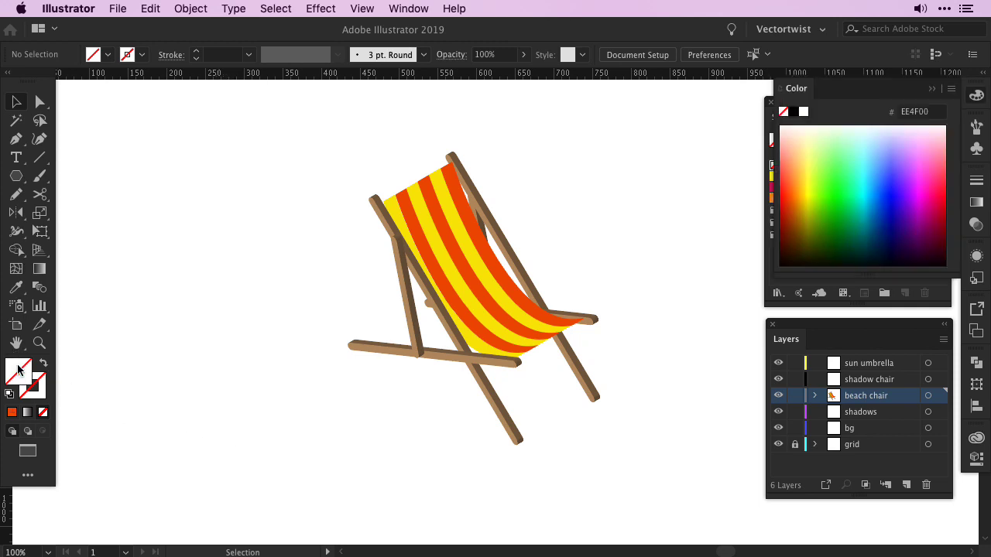
mouse_move(880, 93)
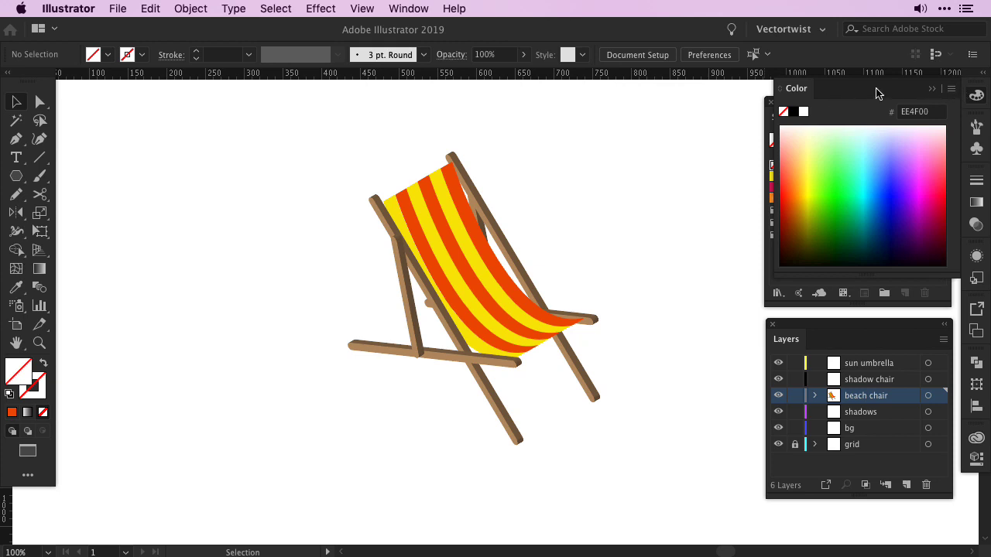
mouse_move(626, 210)
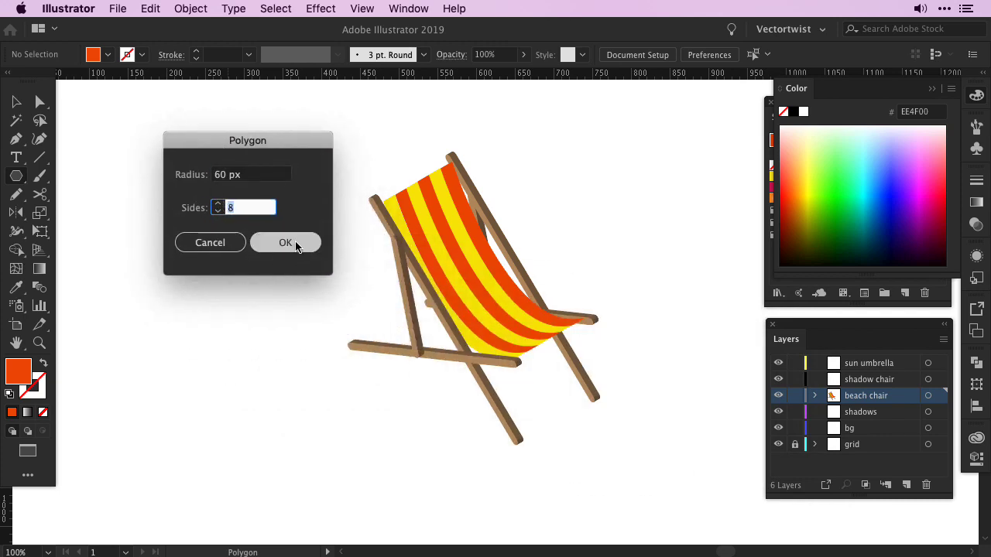
- Create an orange 8-sided polygon of 60 px radius beside the chair and deselect it
left_click(285, 241)
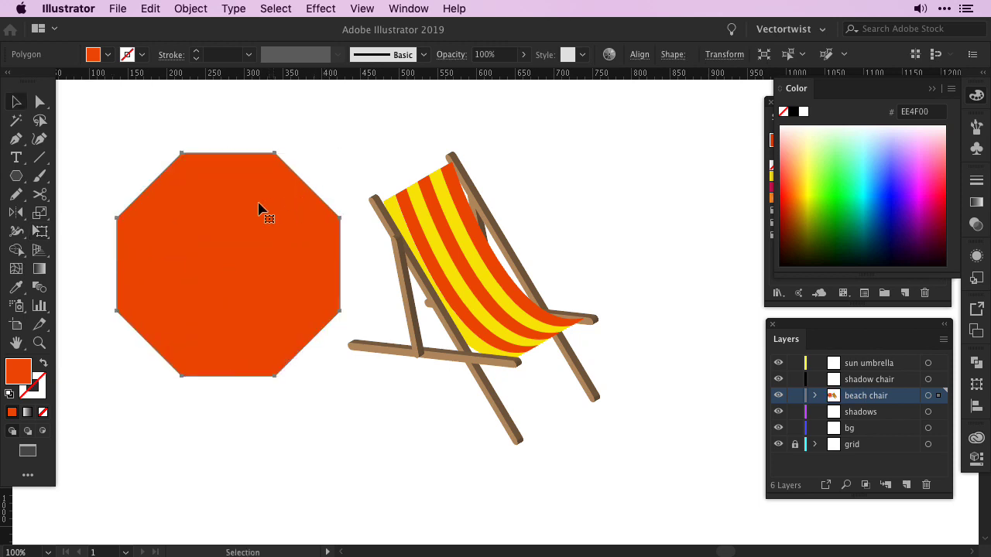
left_click(80, 384)
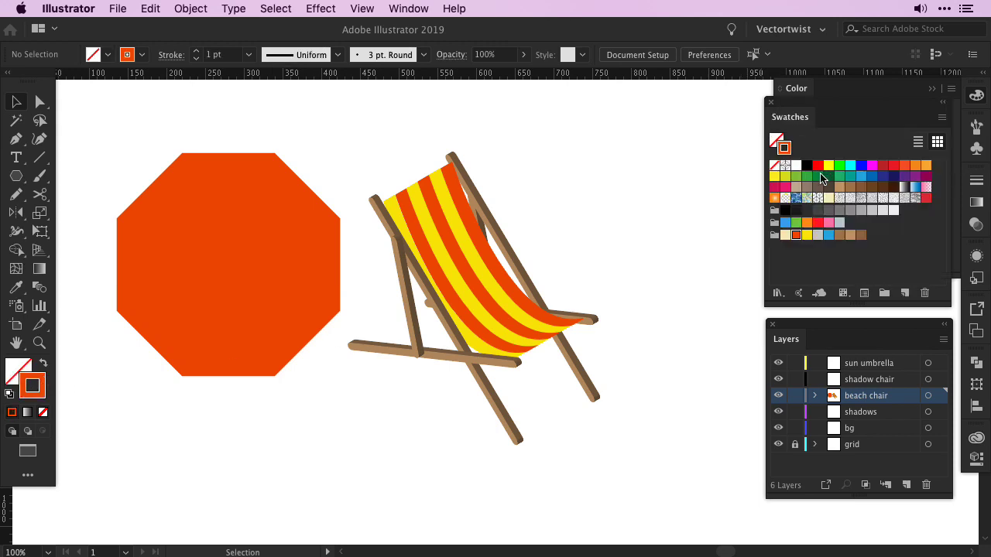
- Draw yellow crossing spokes into an eight-line starburst and select them
left_click(805, 235)
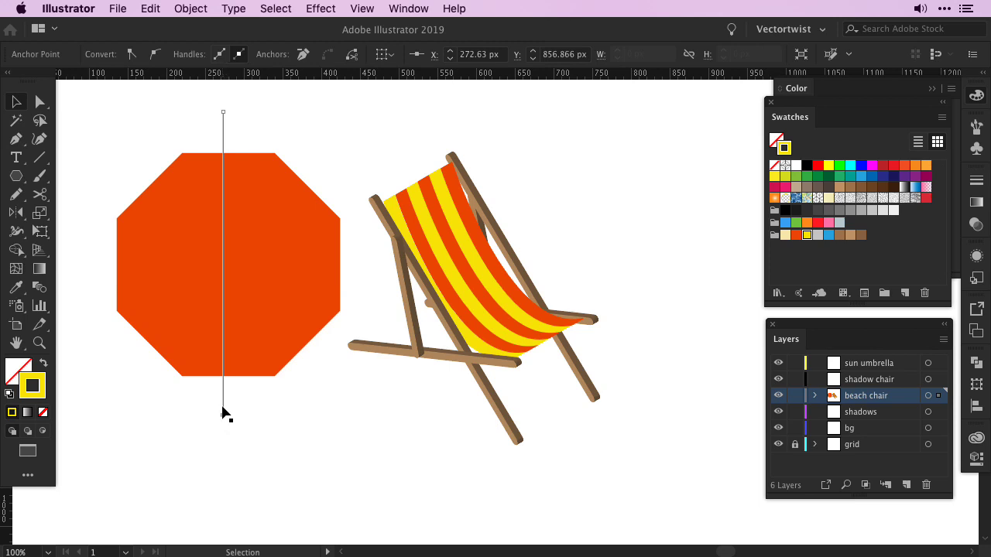
mouse_move(223, 300)
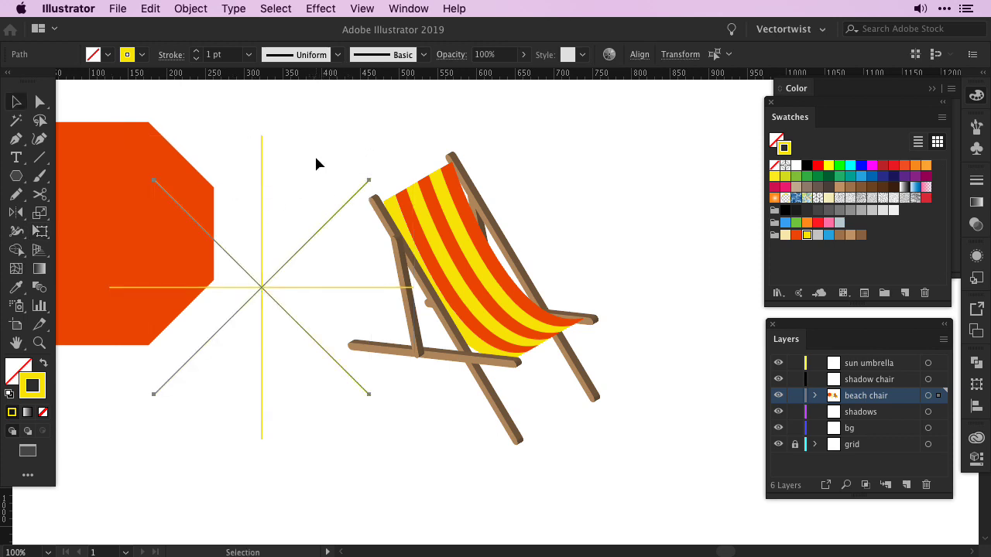
left_click(279, 357)
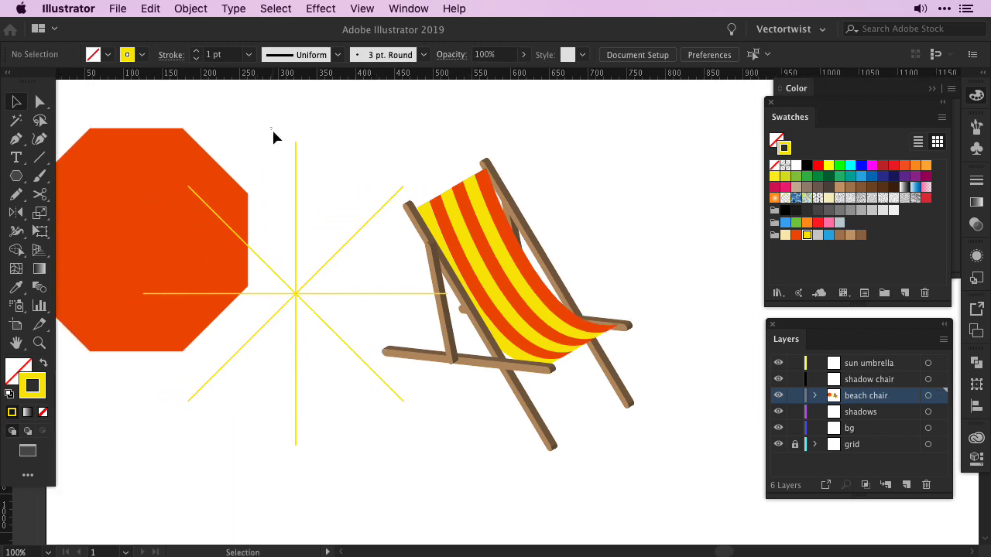
left_click(294, 294)
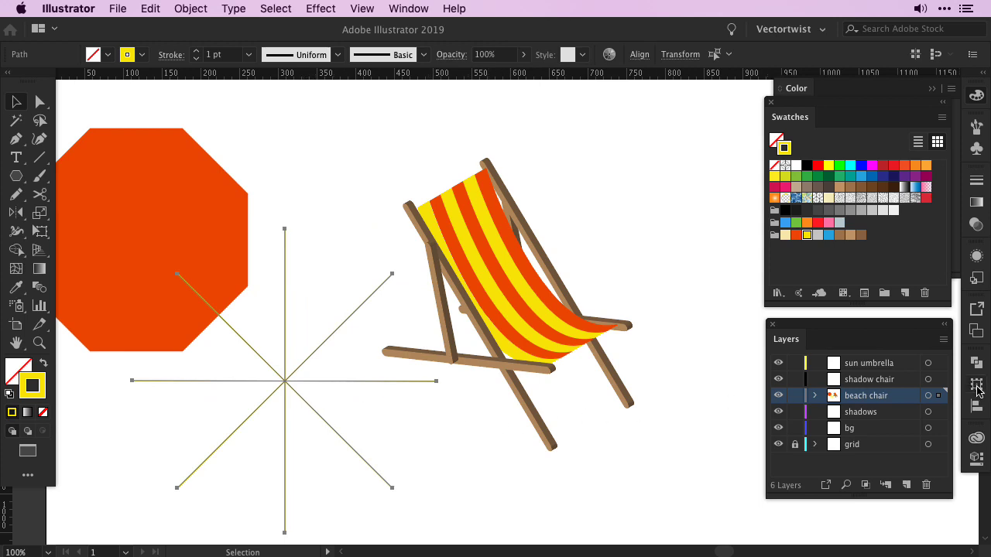
mouse_move(285, 280)
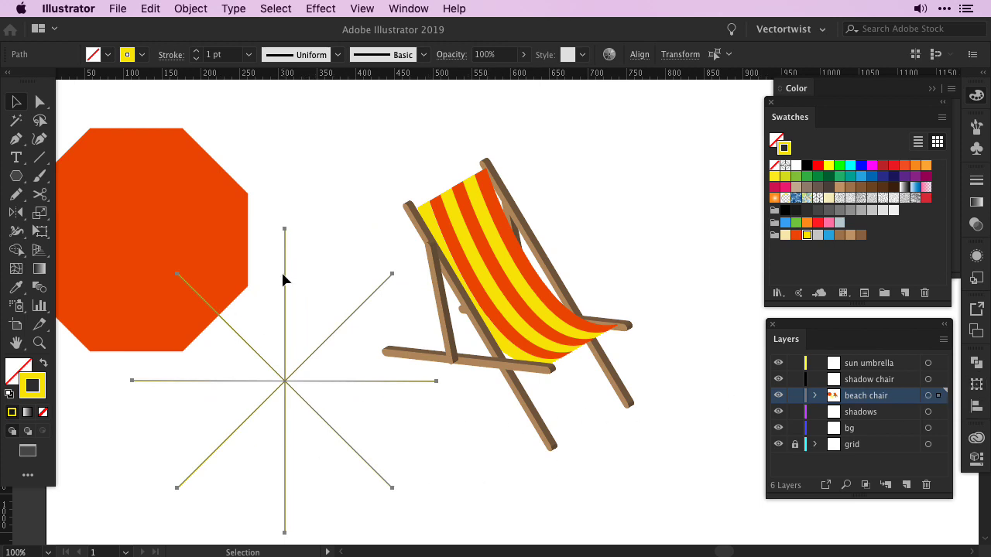
mouse_move(963, 409)
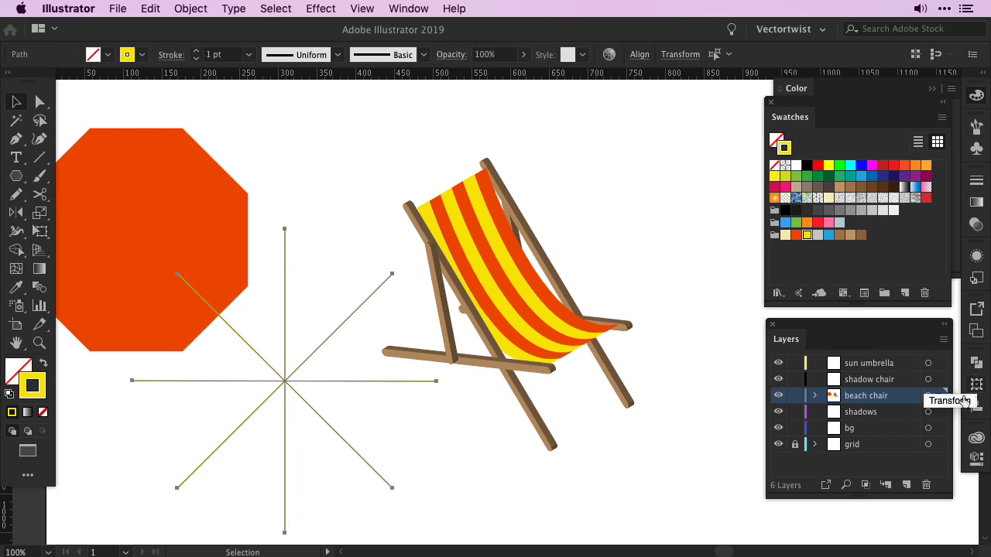
mouse_move(182, 136)
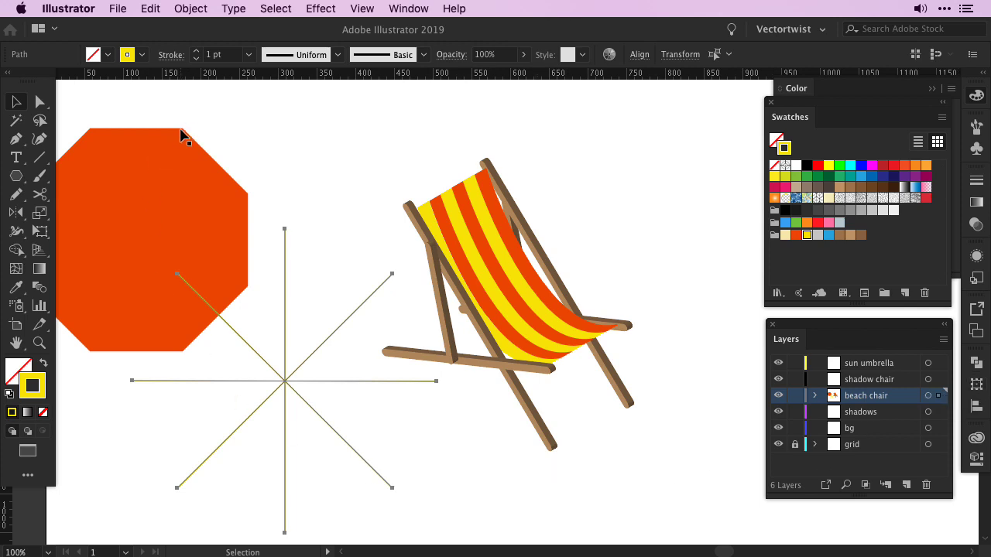
mouse_move(326, 425)
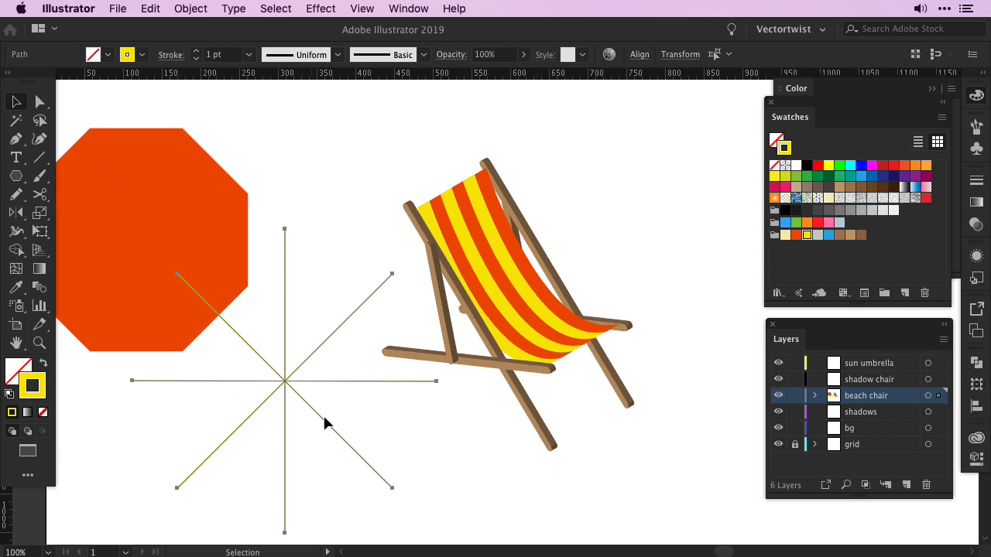
mouse_move(573, 489)
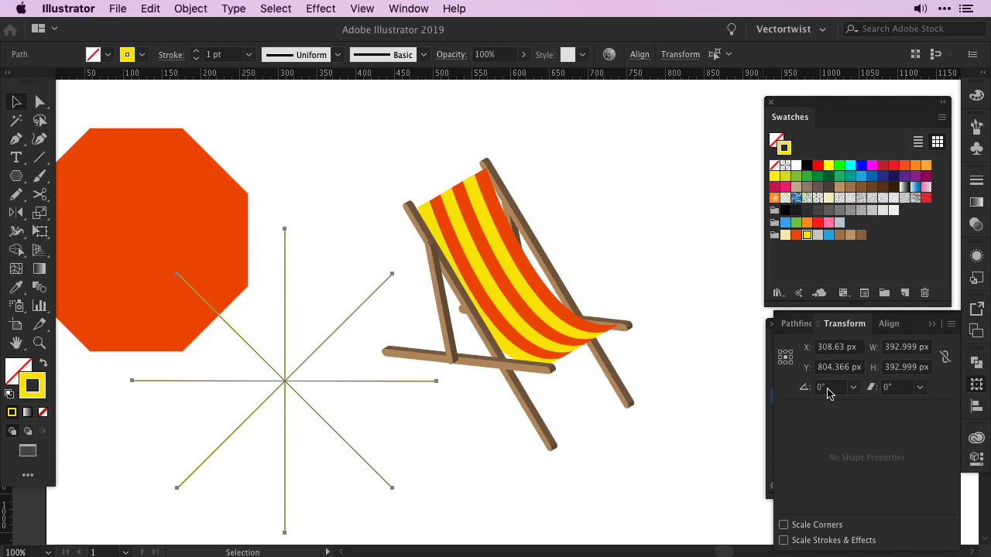
mouse_move(827, 387)
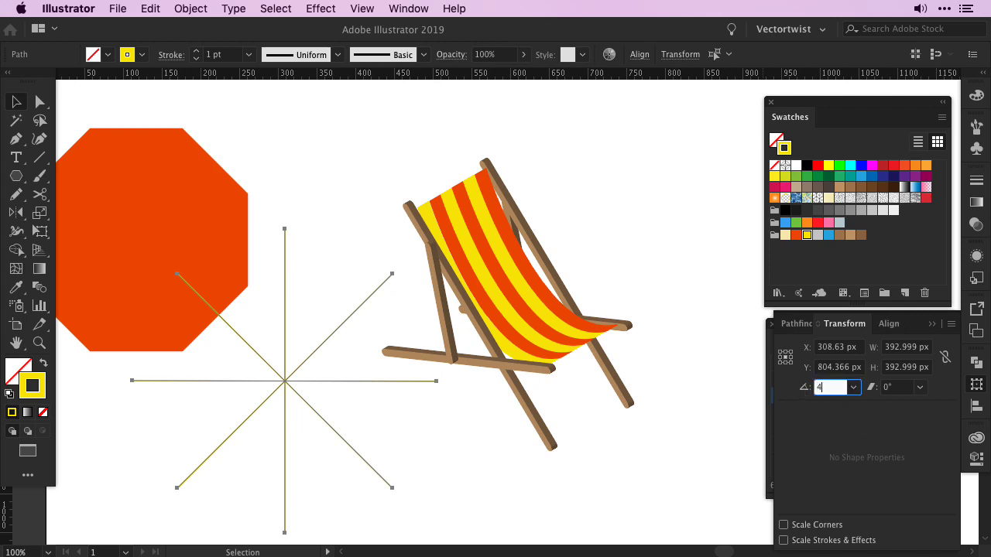
- Rotate the star of yellow lines by 45 degrees via the Transform panel
type("45/2")
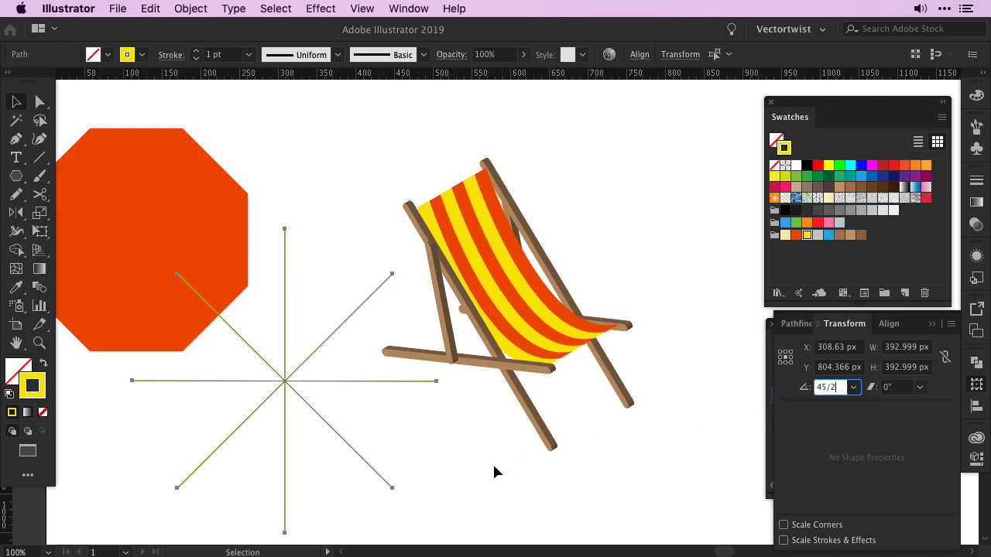
left_click(271, 477)
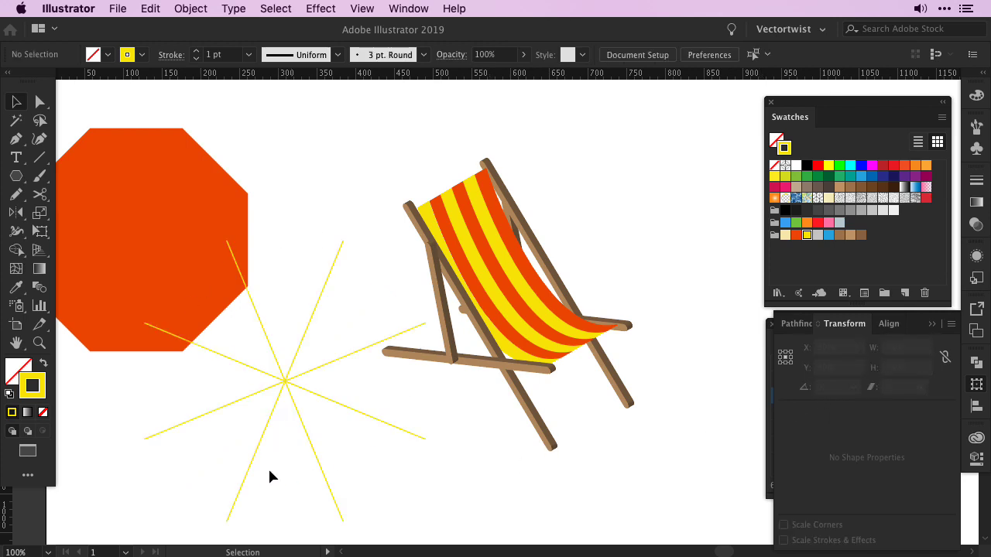
- Divide the octagon along the spokes with Pathfinder into alternating yellow and red wedges
left_click(147, 233)
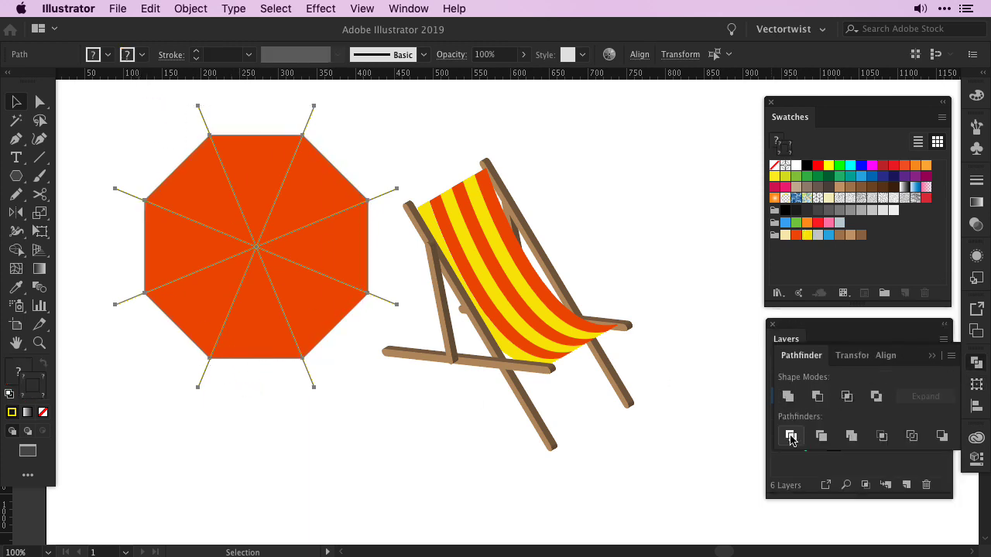
left_click(790, 437)
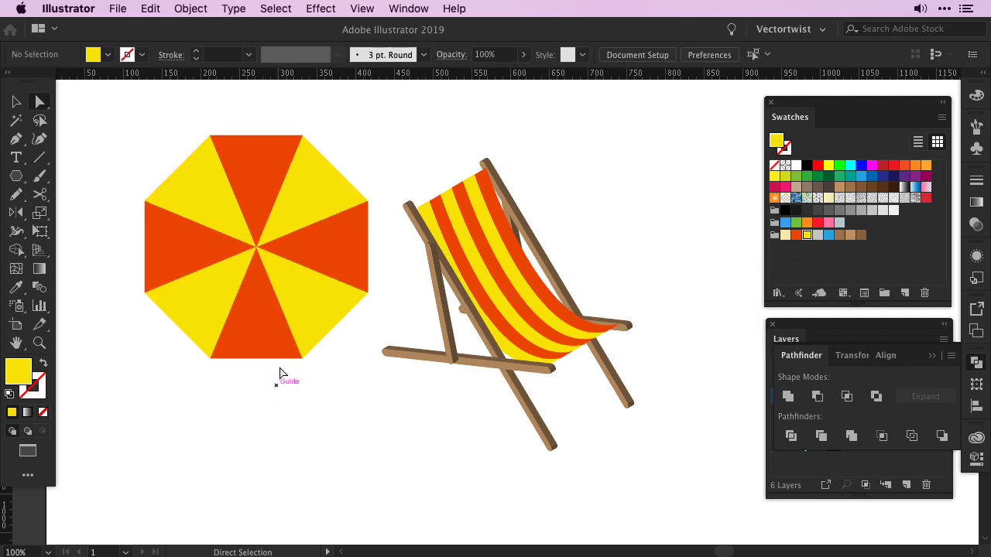
- Extrude & Bevel the canopy: Isometric Top, 0 pt depth, No Shading, previewed and tilted slightly
left_click(255, 224)
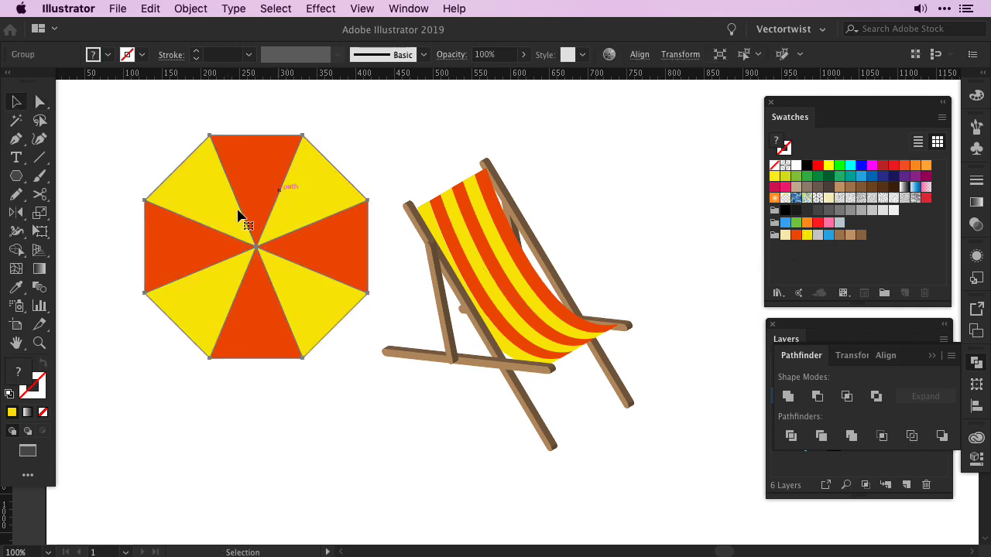
left_click(320, 10)
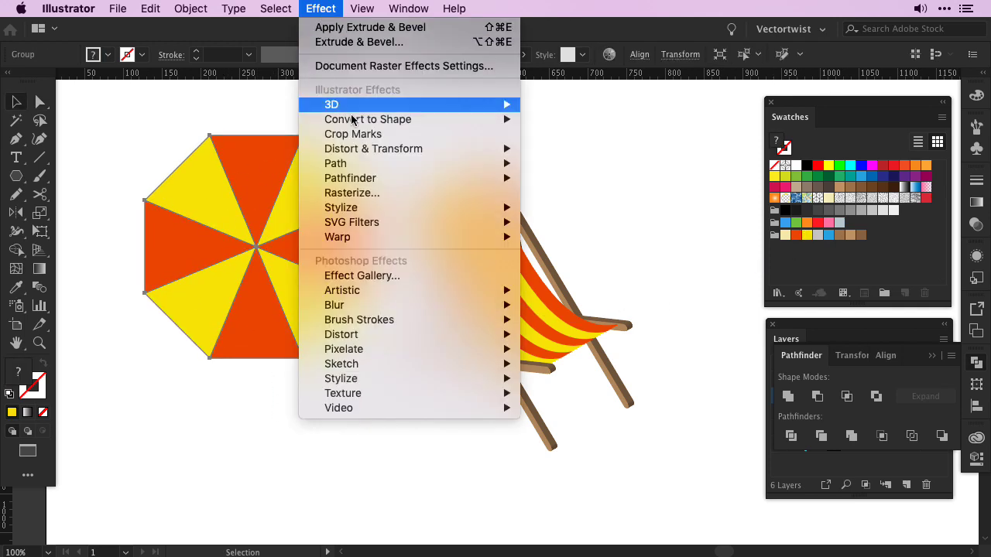
mouse_move(331, 105)
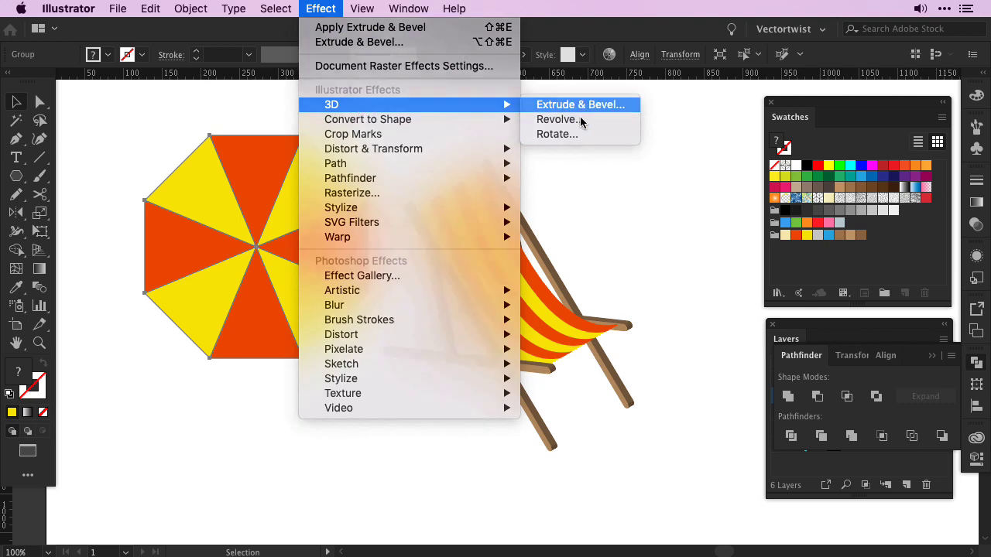
left_click(579, 105)
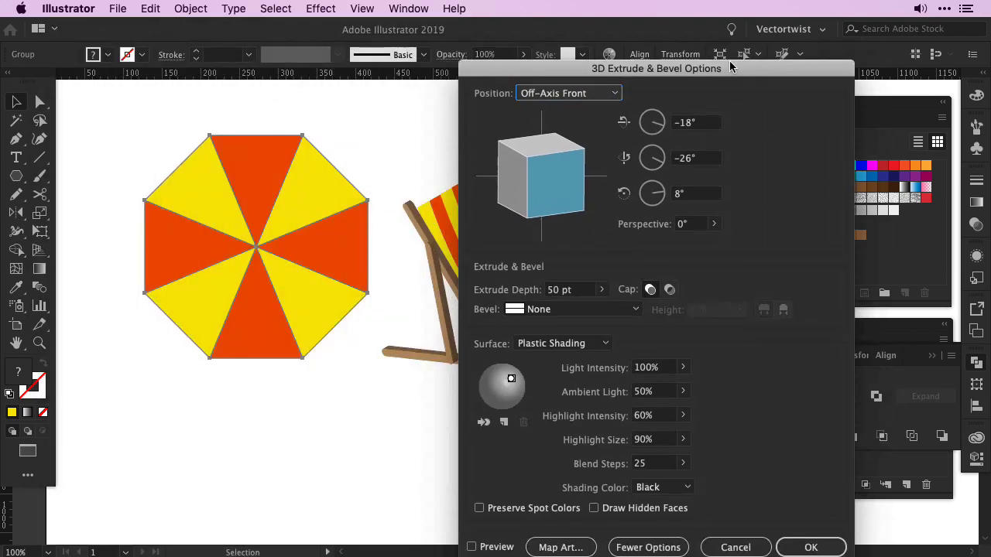
left_click(568, 93)
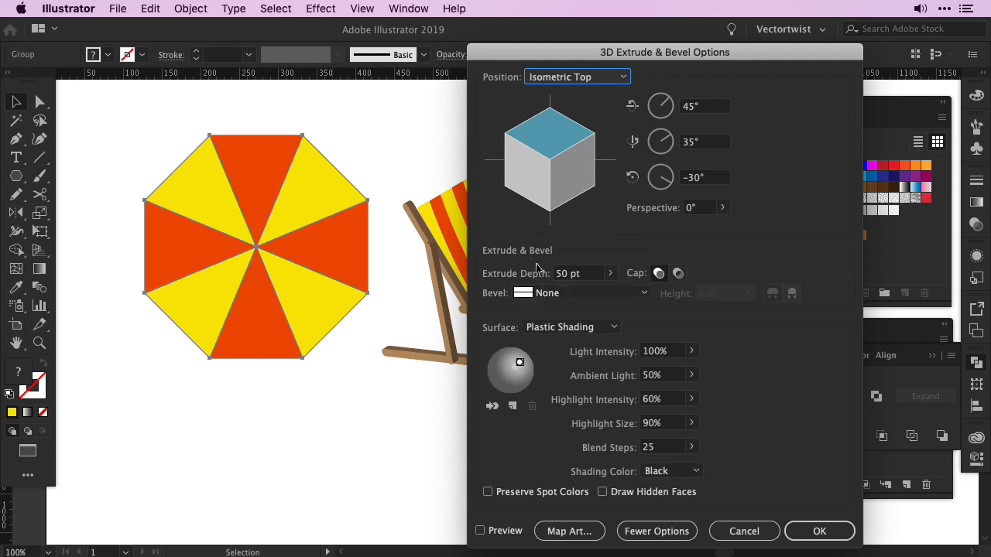
triple_click(576, 272)
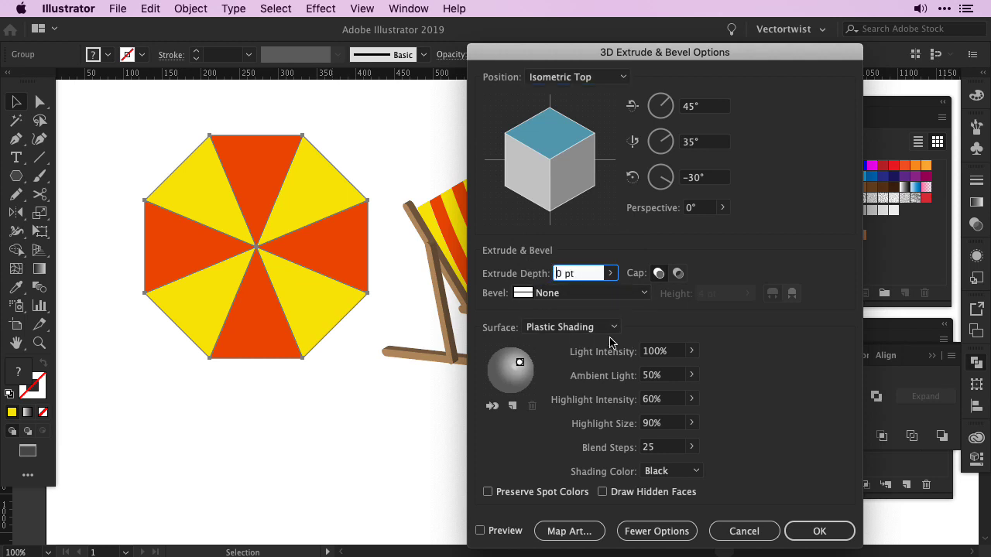
left_click(570, 325)
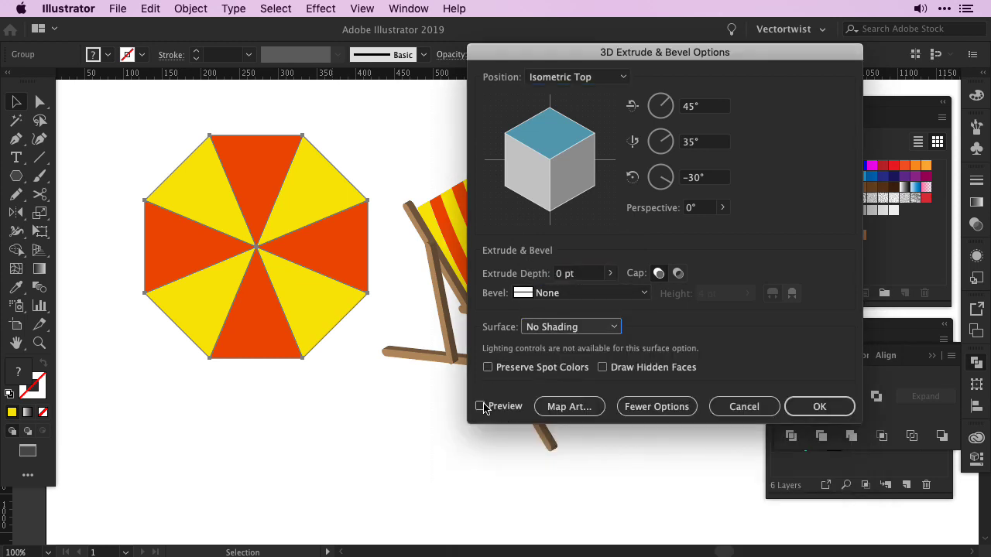
left_click(480, 405)
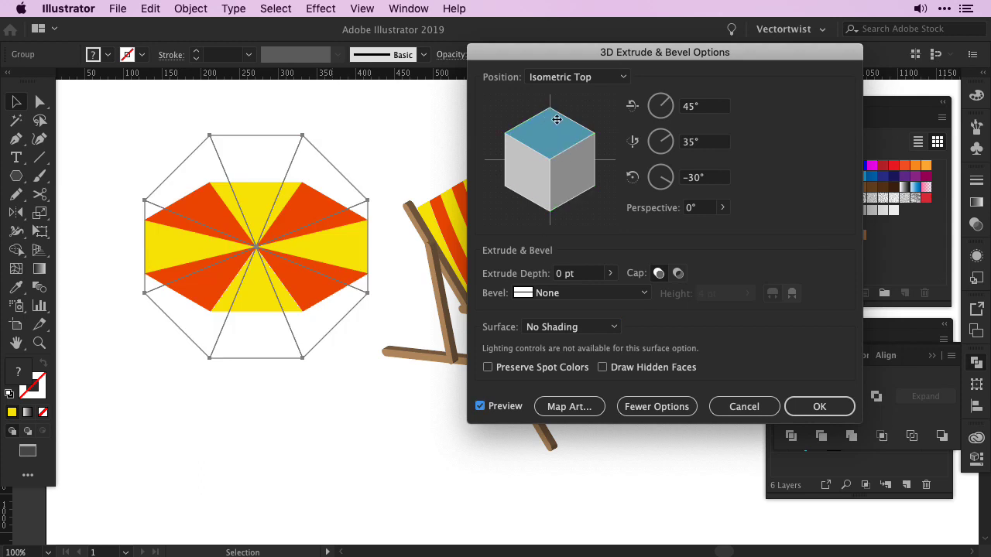
left_click_drag(556, 119, 560, 122)
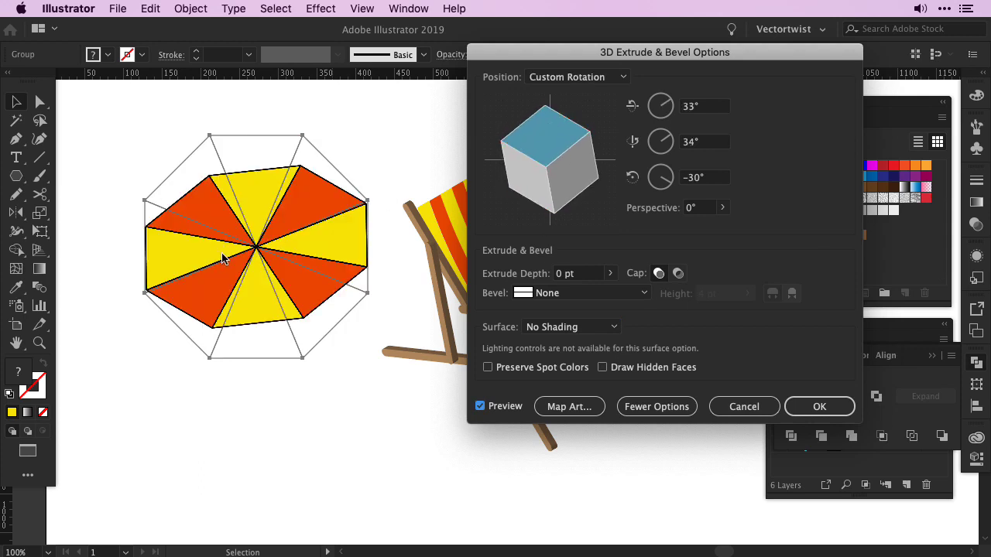
left_click_drag(557, 152, 556, 121)
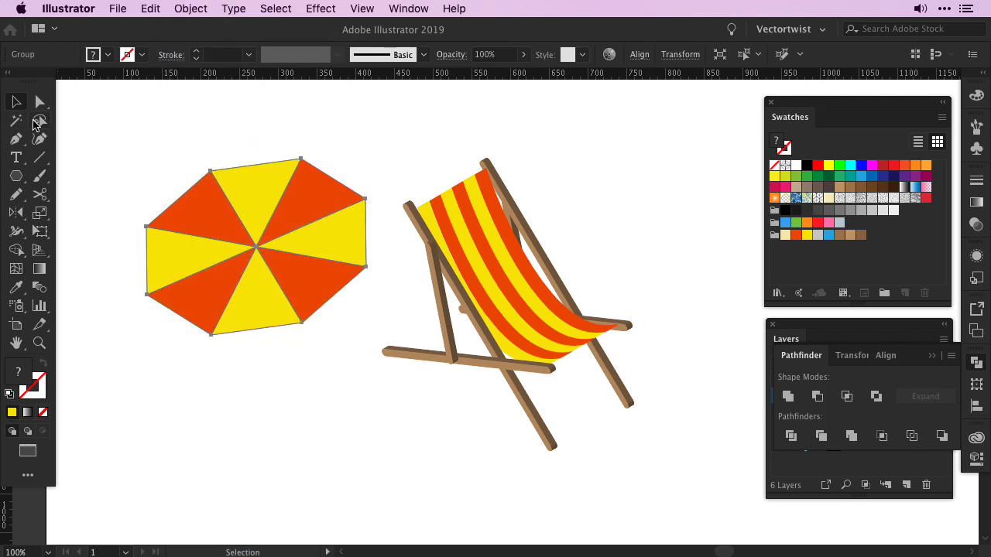
- Move the canopy's centre anchor up-left with Direct Selection so the peak sits off-centre
left_click(40, 121)
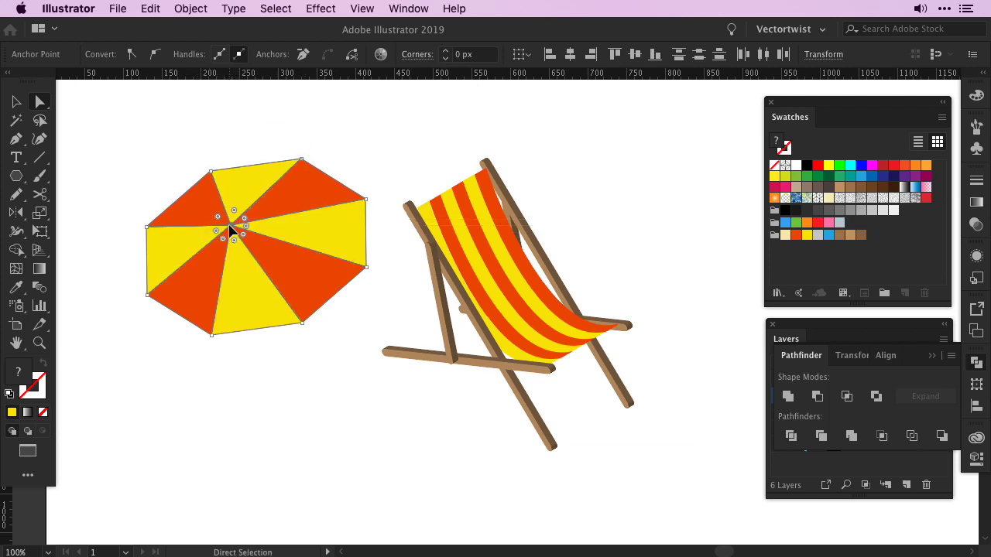
left_click(15, 102)
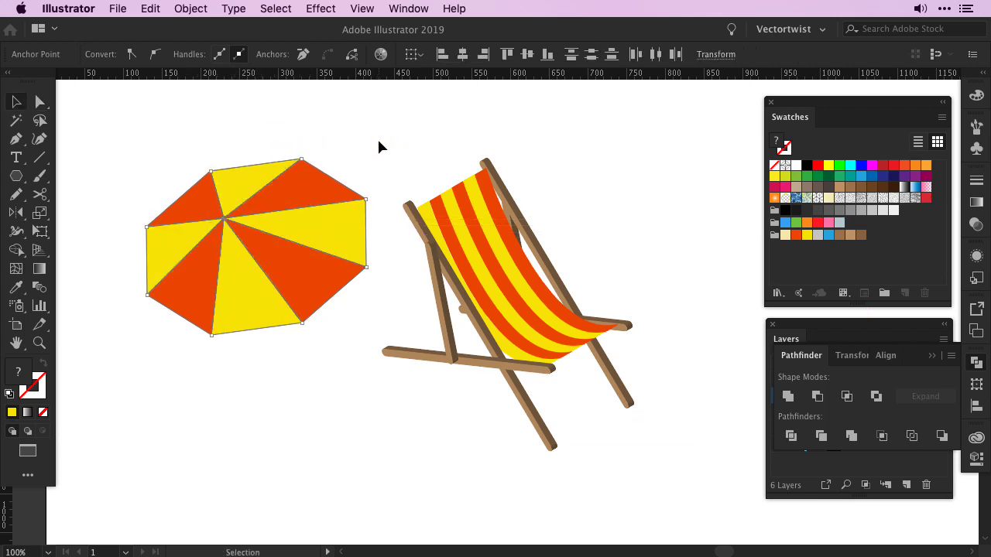
mouse_move(260, 217)
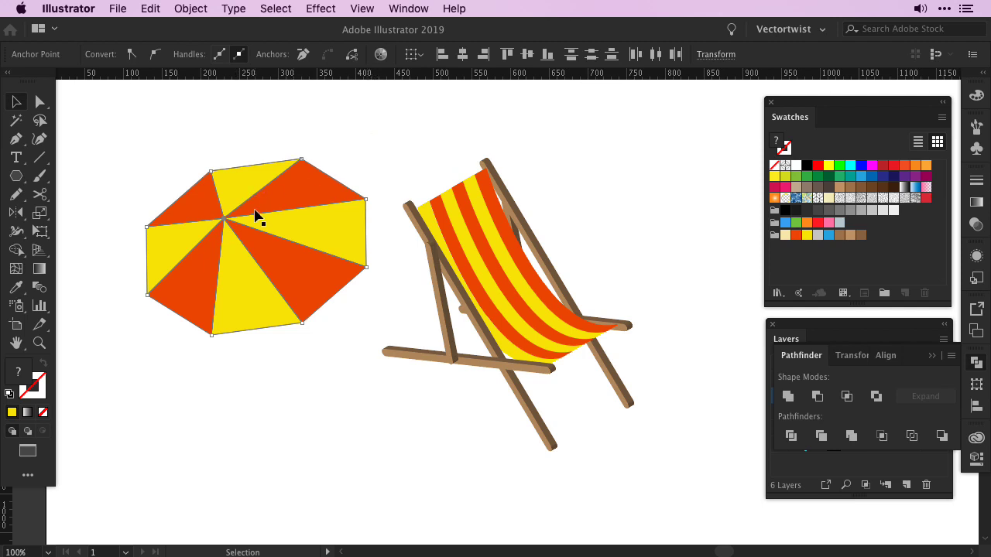
left_click_drag(260, 216, 229, 220)
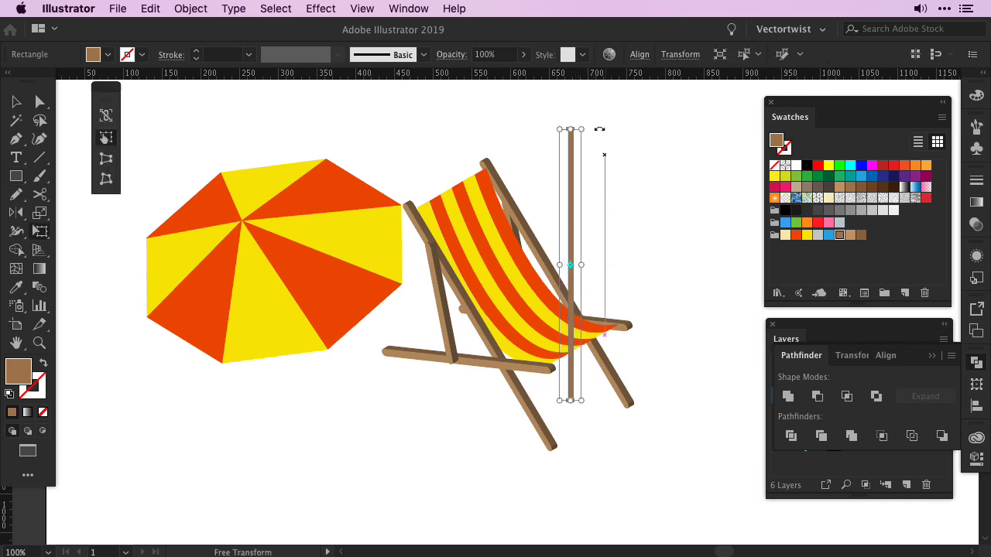
- Tilt the duplicated brown rectangle with Free Transform to sit as the pole under the canopy
left_click_drag(570, 264, 317, 301)
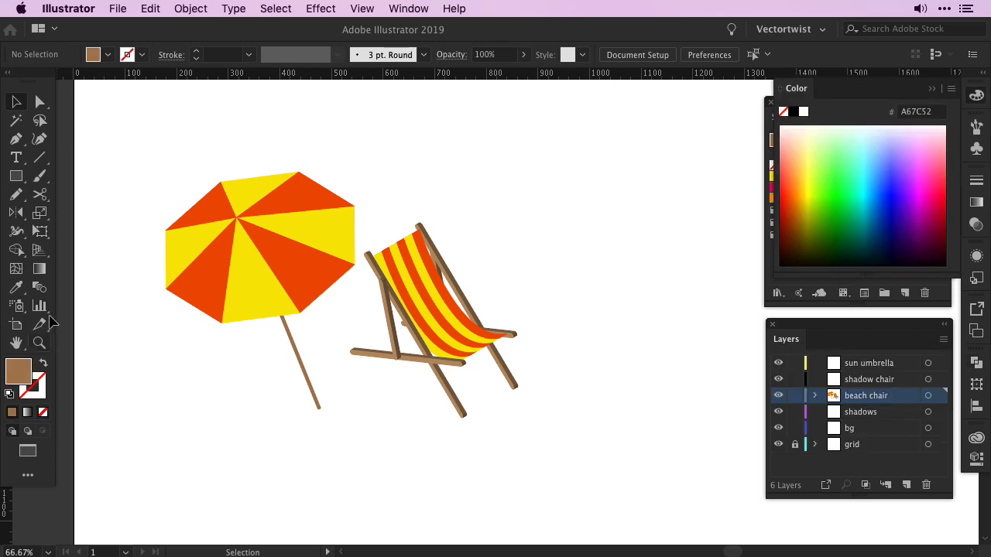
- Draw a small brown ellipse and extrude it into a 3D knob with a preset position
left_click(15, 177)
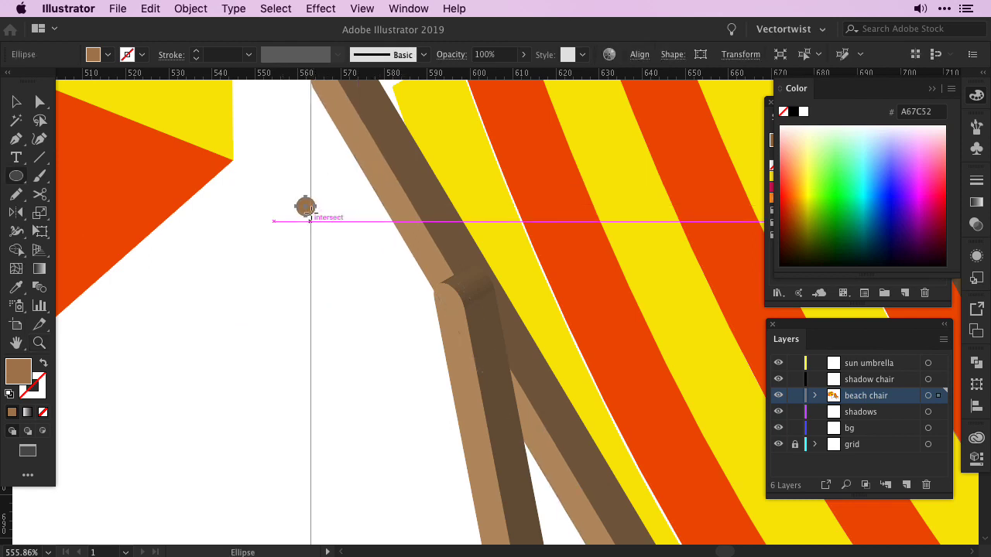
left_click(321, 10)
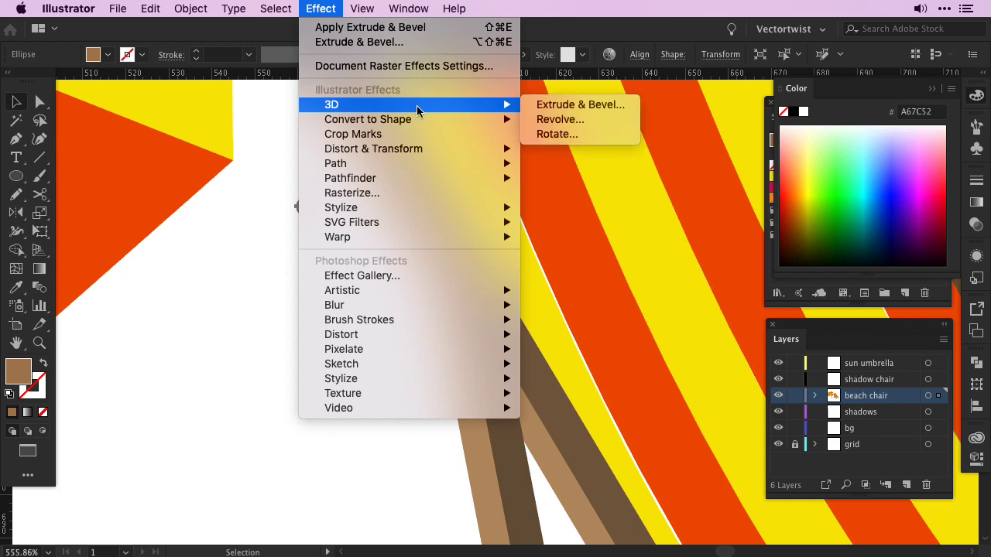
left_click(579, 106)
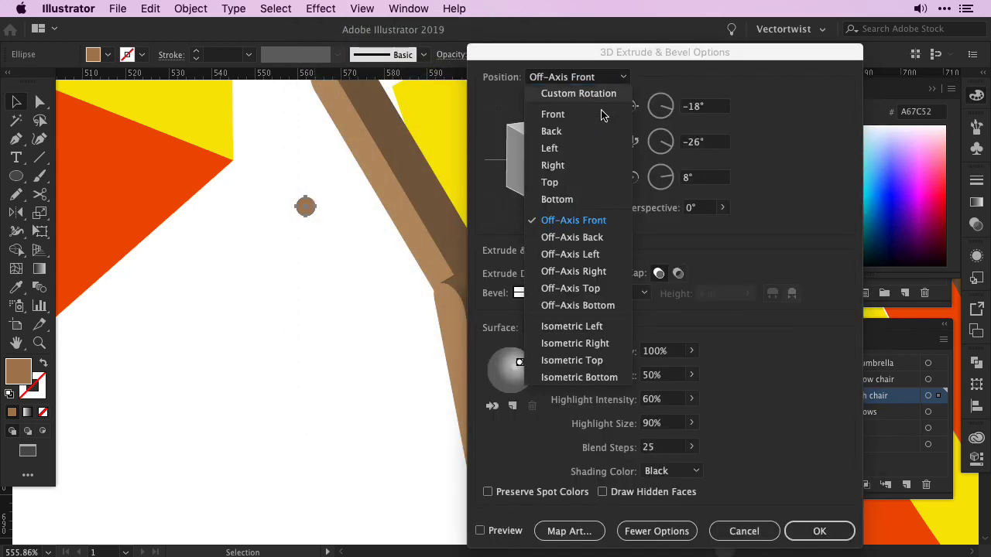
left_click(571, 325)
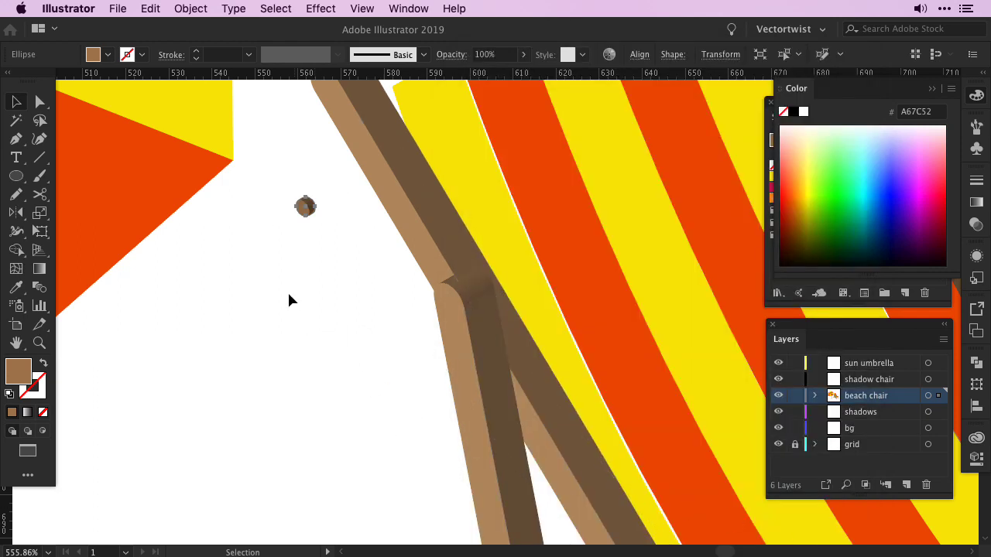
left_click_drag(303, 208, 456, 320)
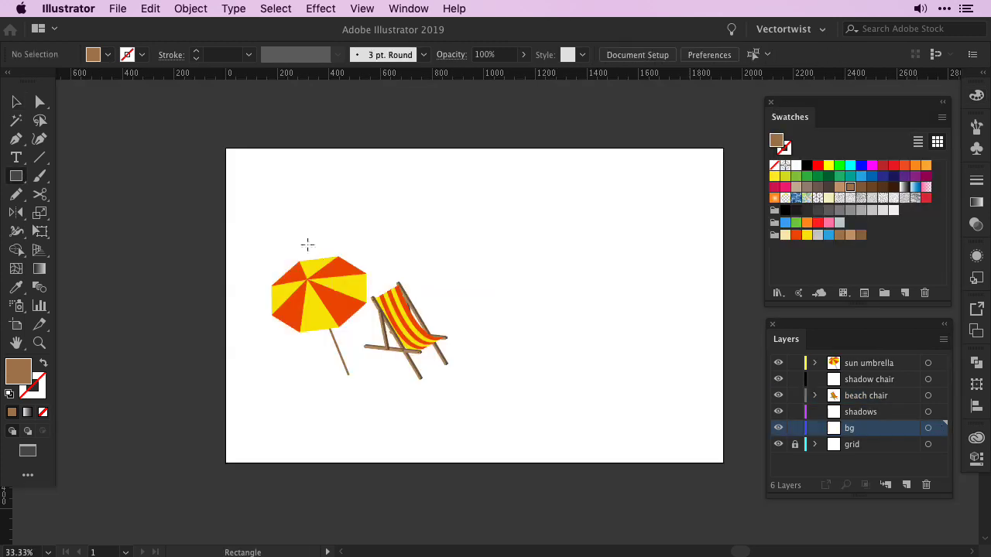
mouse_move(787, 248)
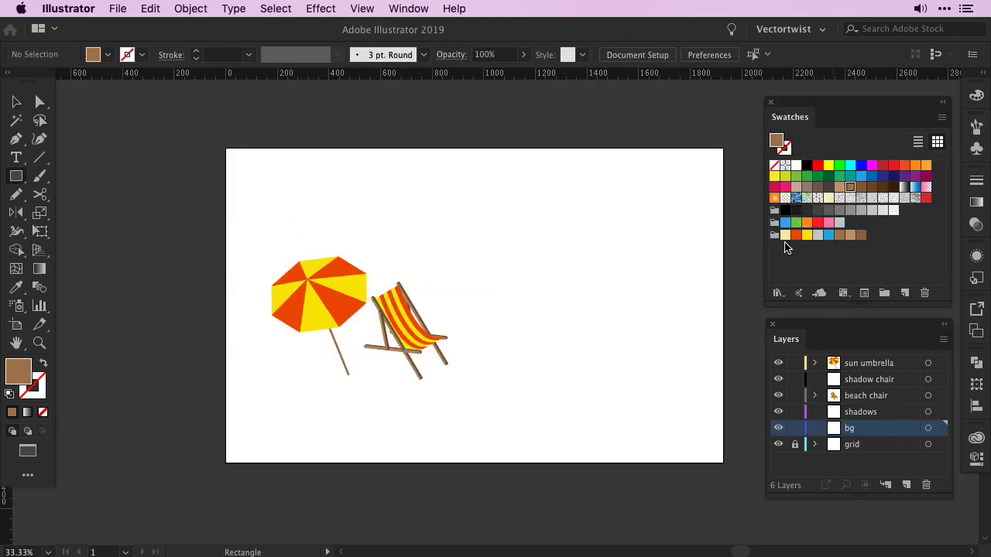
- Fill the whole artboard with a pale sand rectangle on the bg layer
left_click(784, 236)
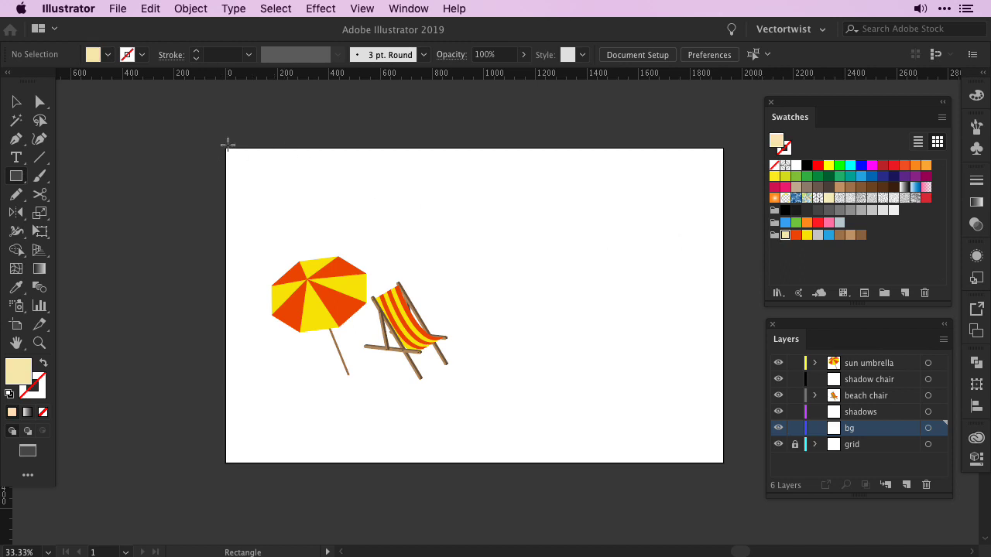
left_click_drag(226, 145, 725, 464)
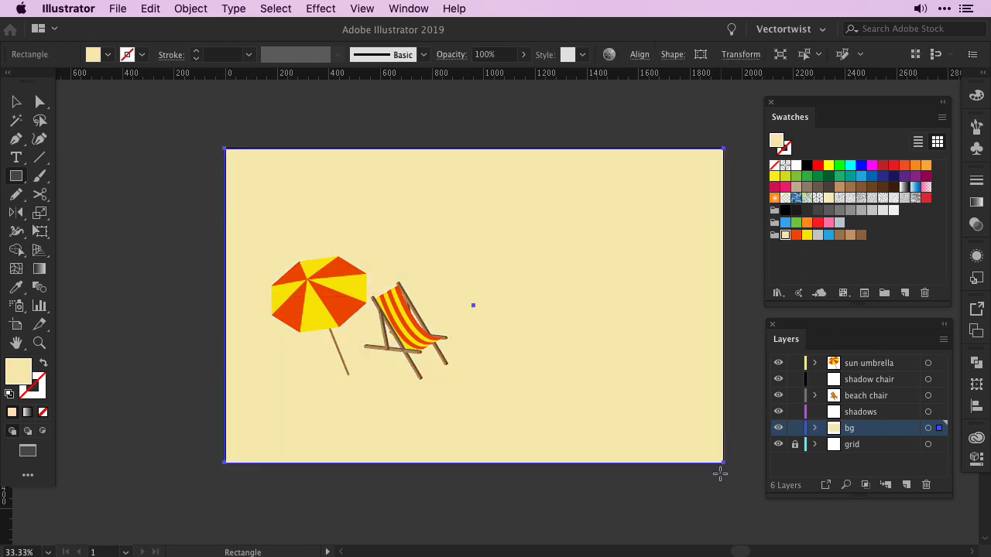
- Start a blue water shape with the Pen tool across the lower right of the artboard
left_click(17, 140)
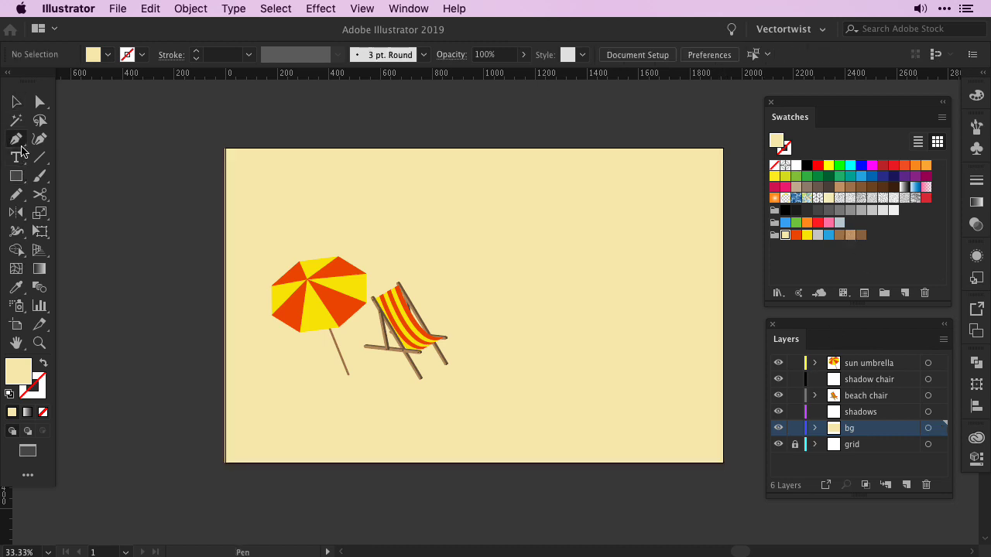
left_click(829, 235)
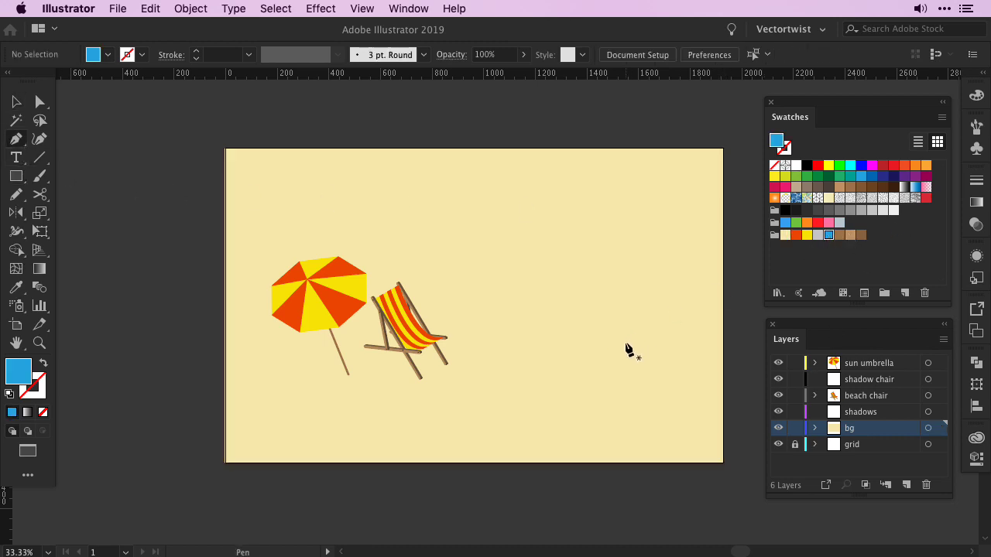
left_click(488, 393)
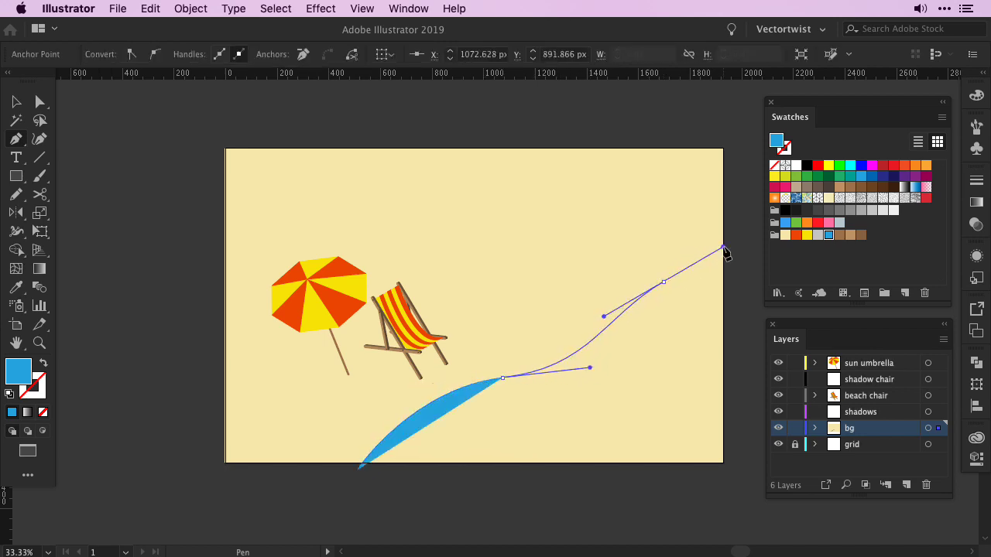
left_click(743, 240)
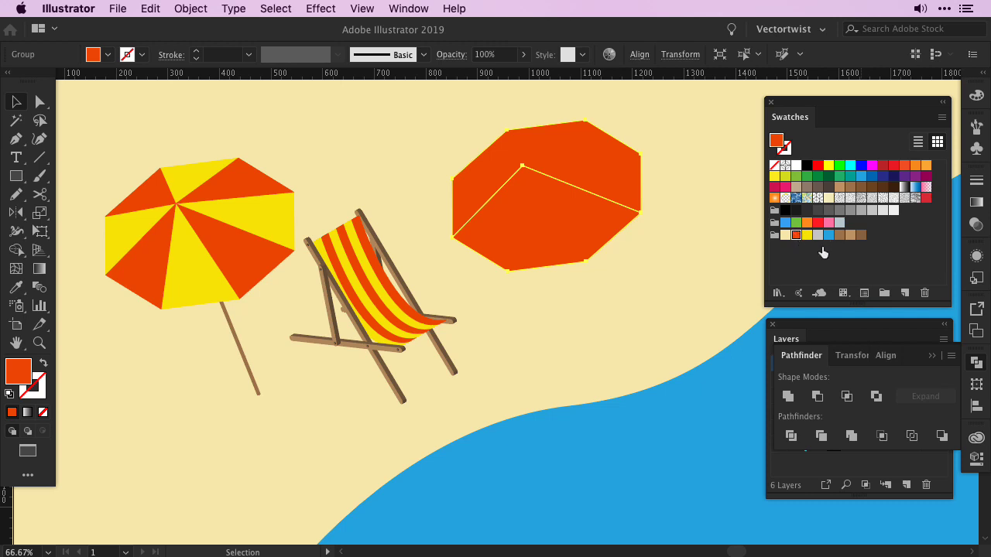
- Make the shadow shape light grey with Multiply blending and reduced opacity
left_click(883, 211)
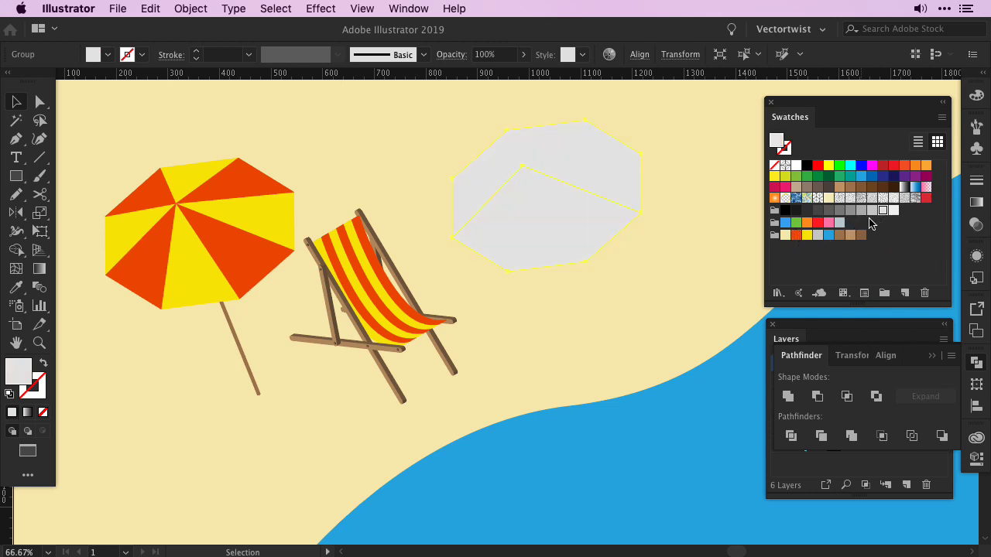
left_click(322, 80)
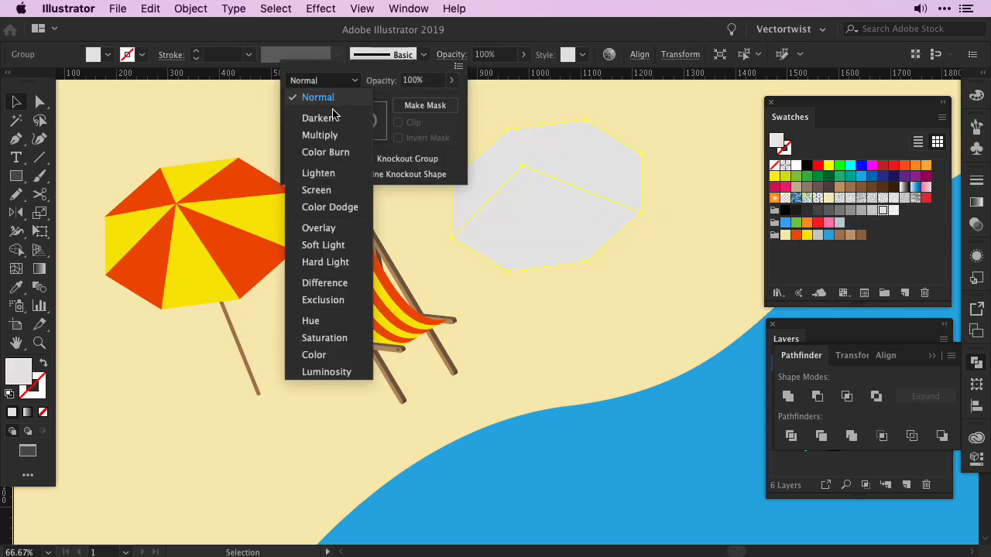
left_click(318, 135)
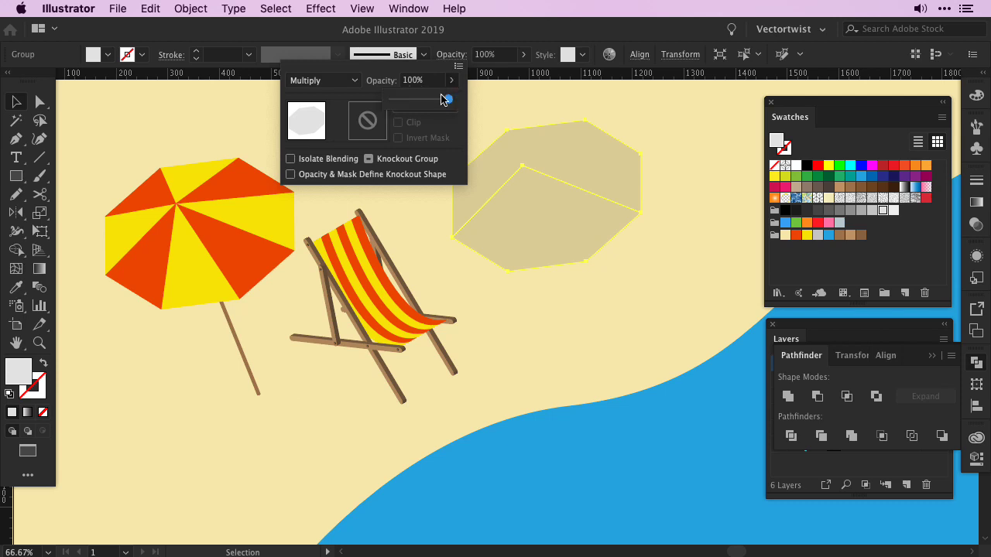
left_click_drag(445, 99, 415, 99)
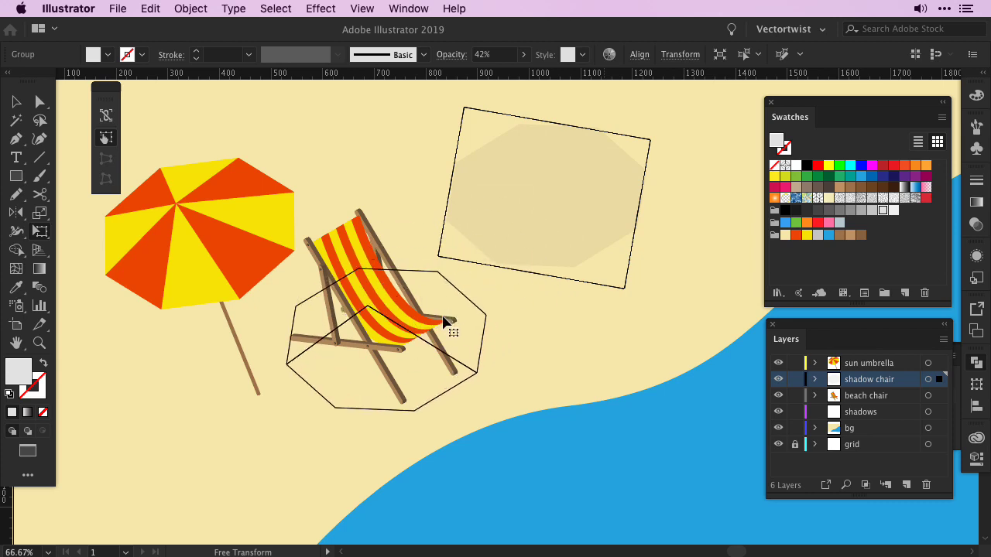
- Perspective-distort the translucent shadow so it falls across the beach chair
left_click_drag(446, 321, 446, 306)
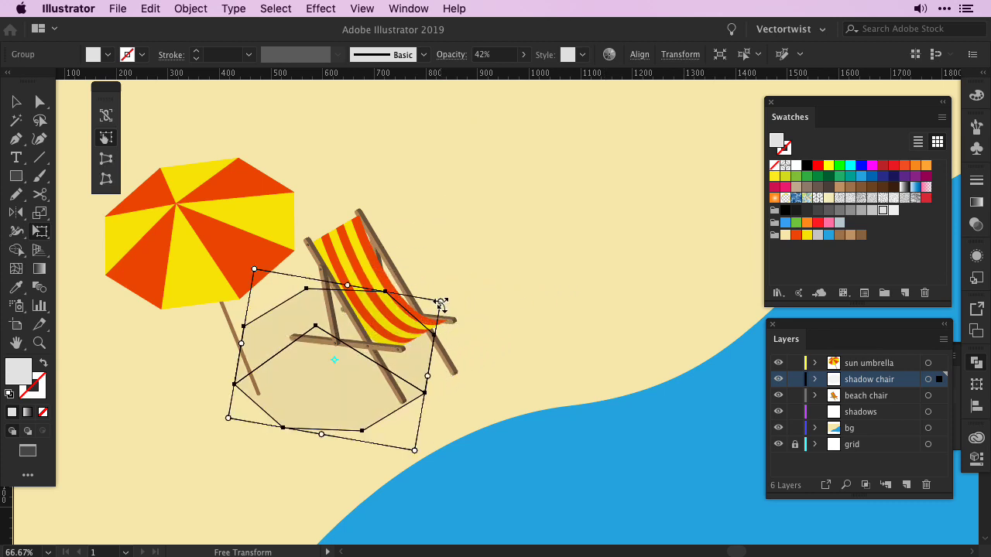